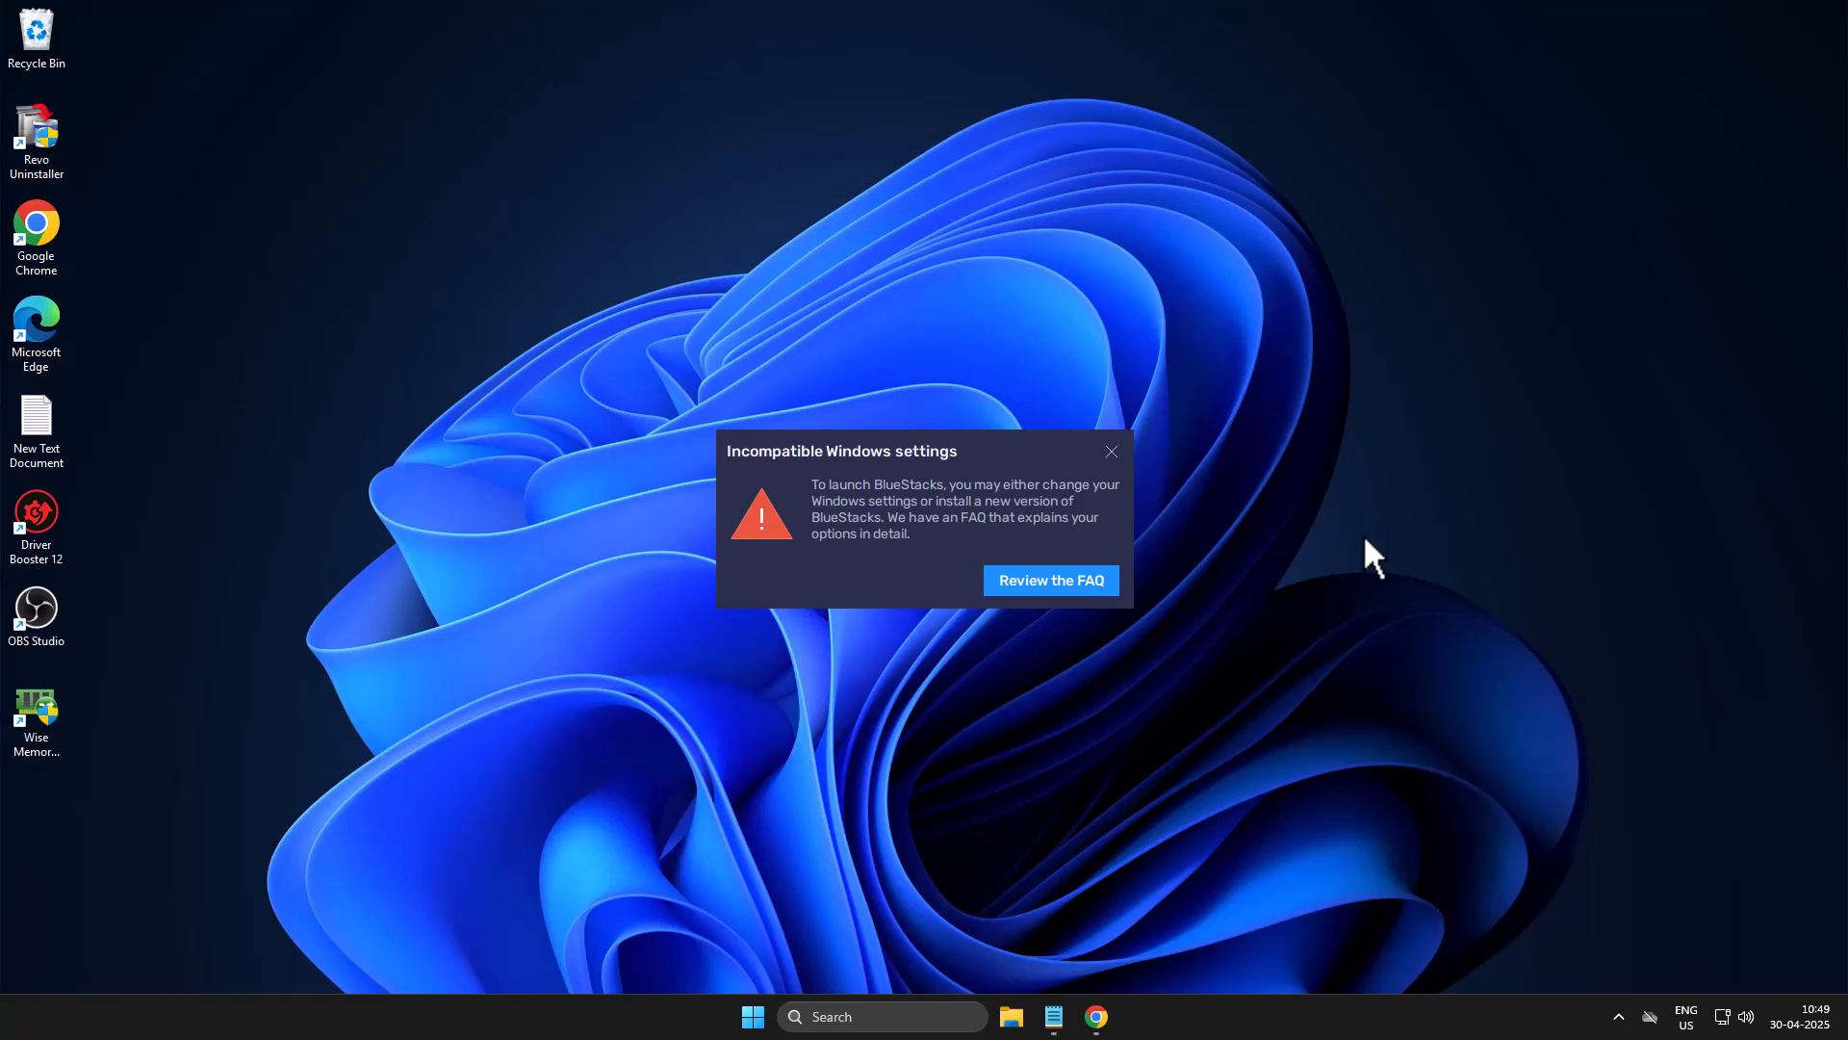
mouse_move(1388, 530)
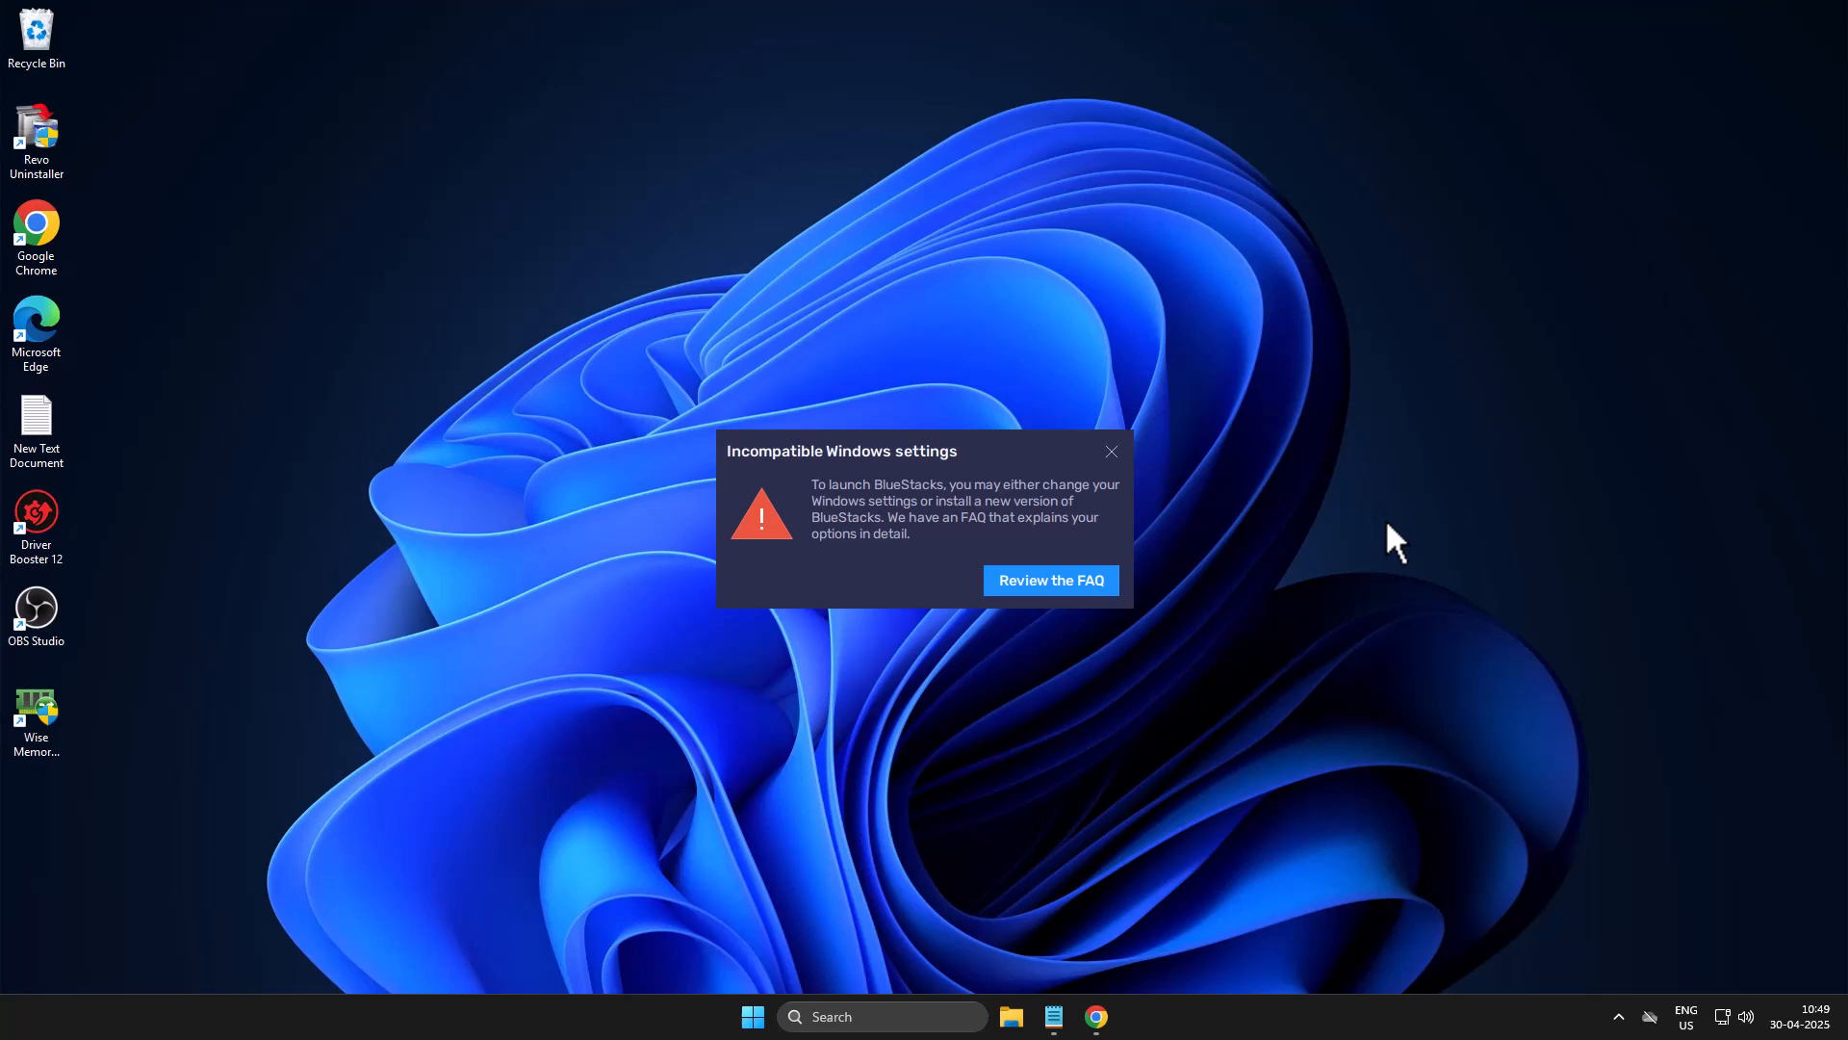
Dismiss the BlueStacks incompatibility warning and search for 'turn Windows features on or off'.
click(1111, 451)
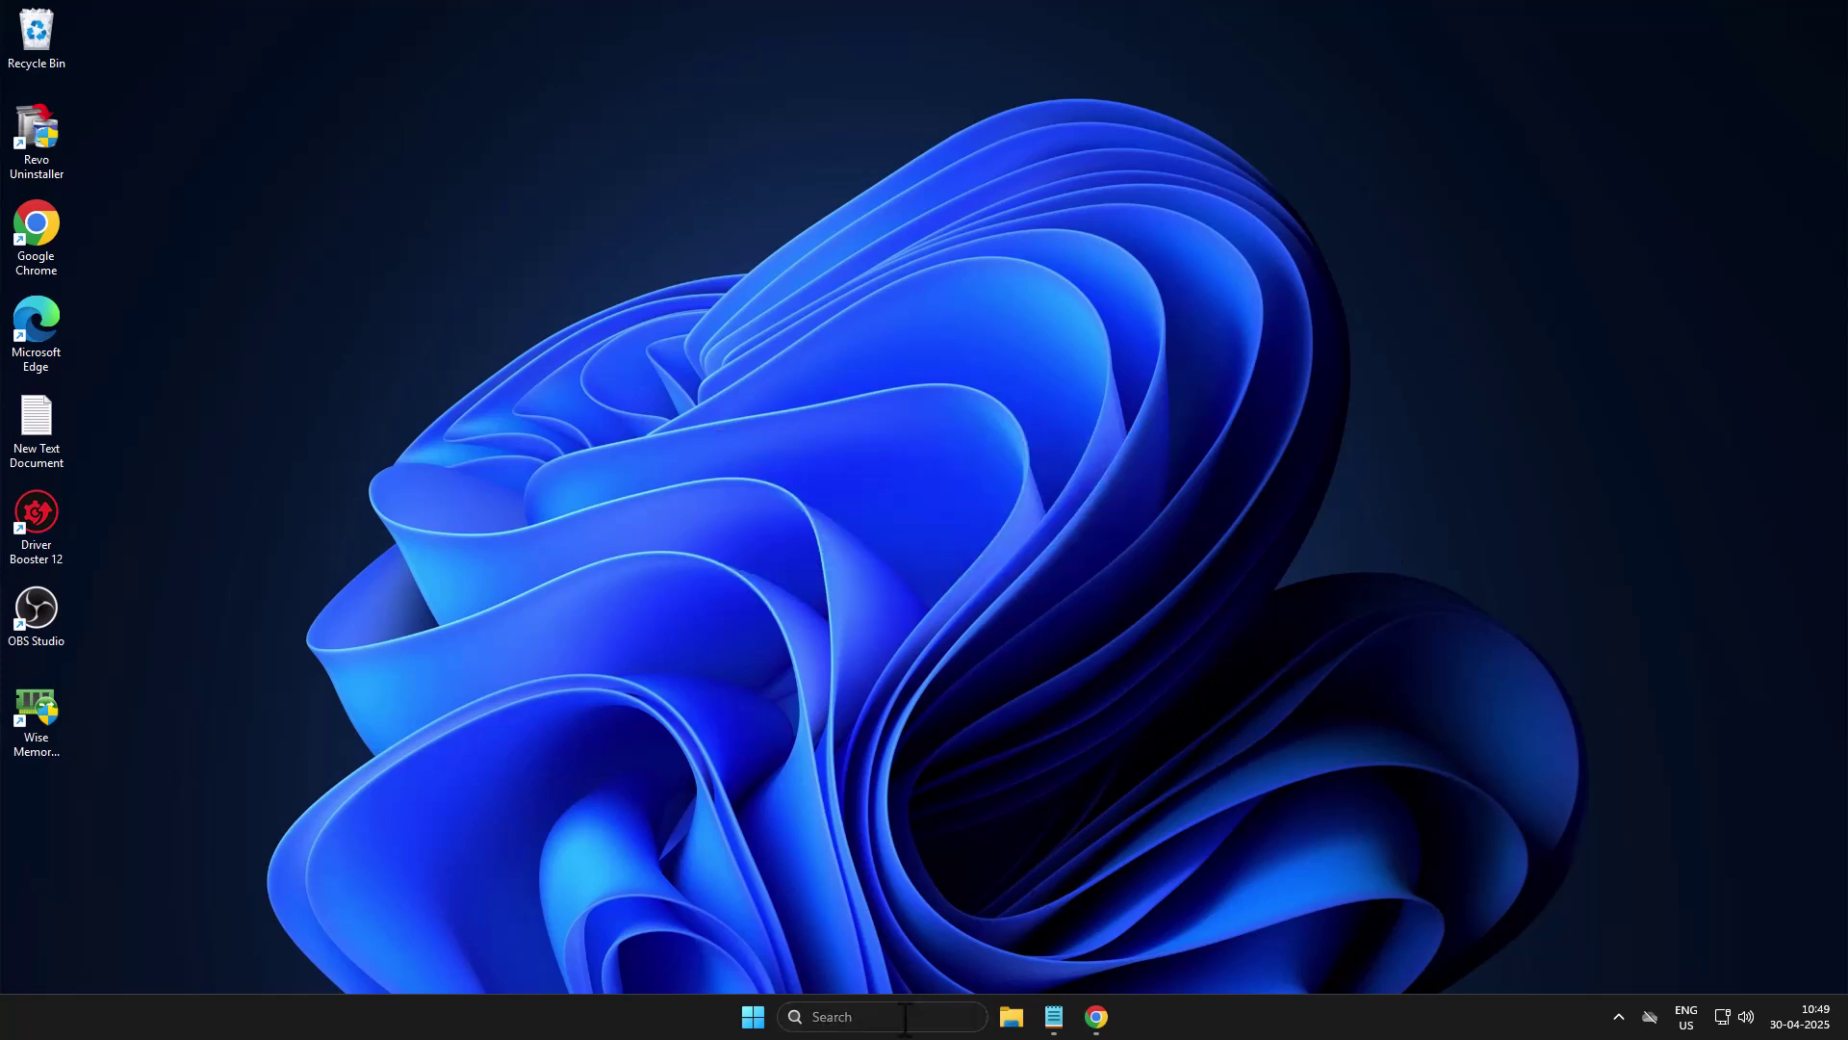
text(turn)
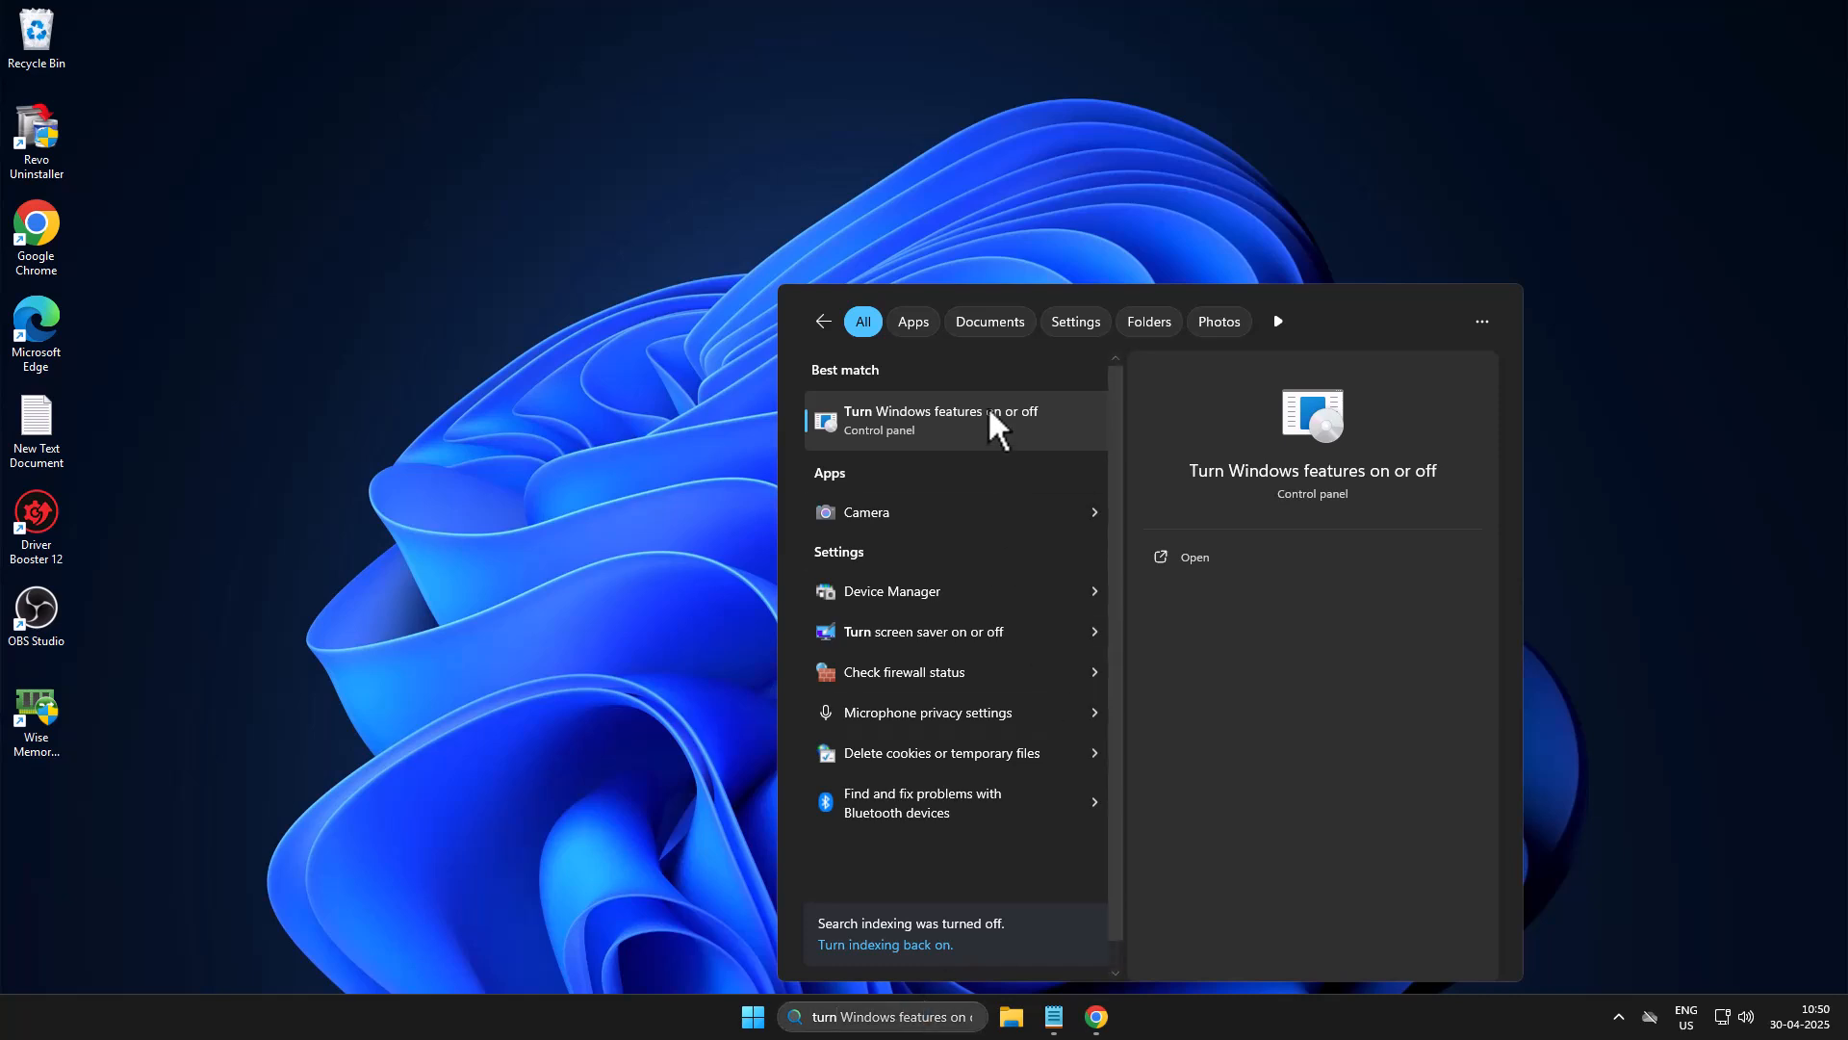
Enable Windows Hypervisor Platform and Windows Subsystem for Linux in Windows Features and confirm.
click(940, 420)
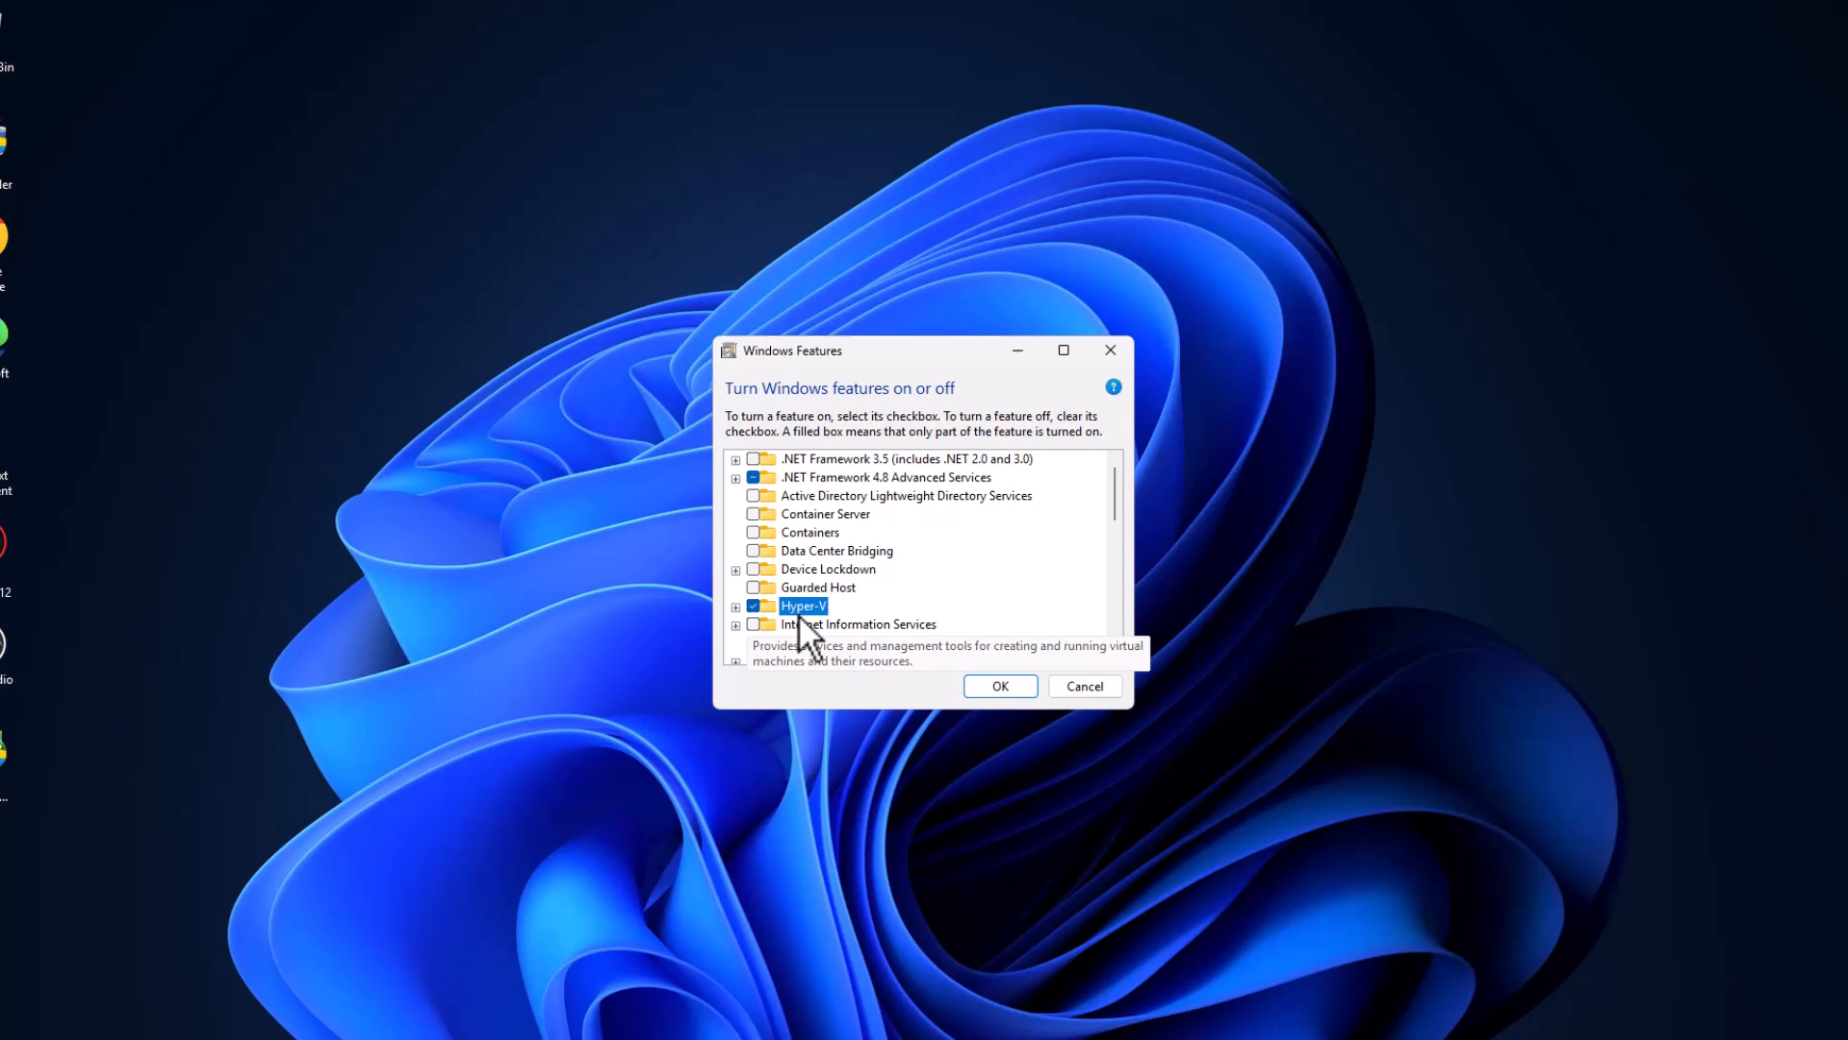
scroll(down, 3)
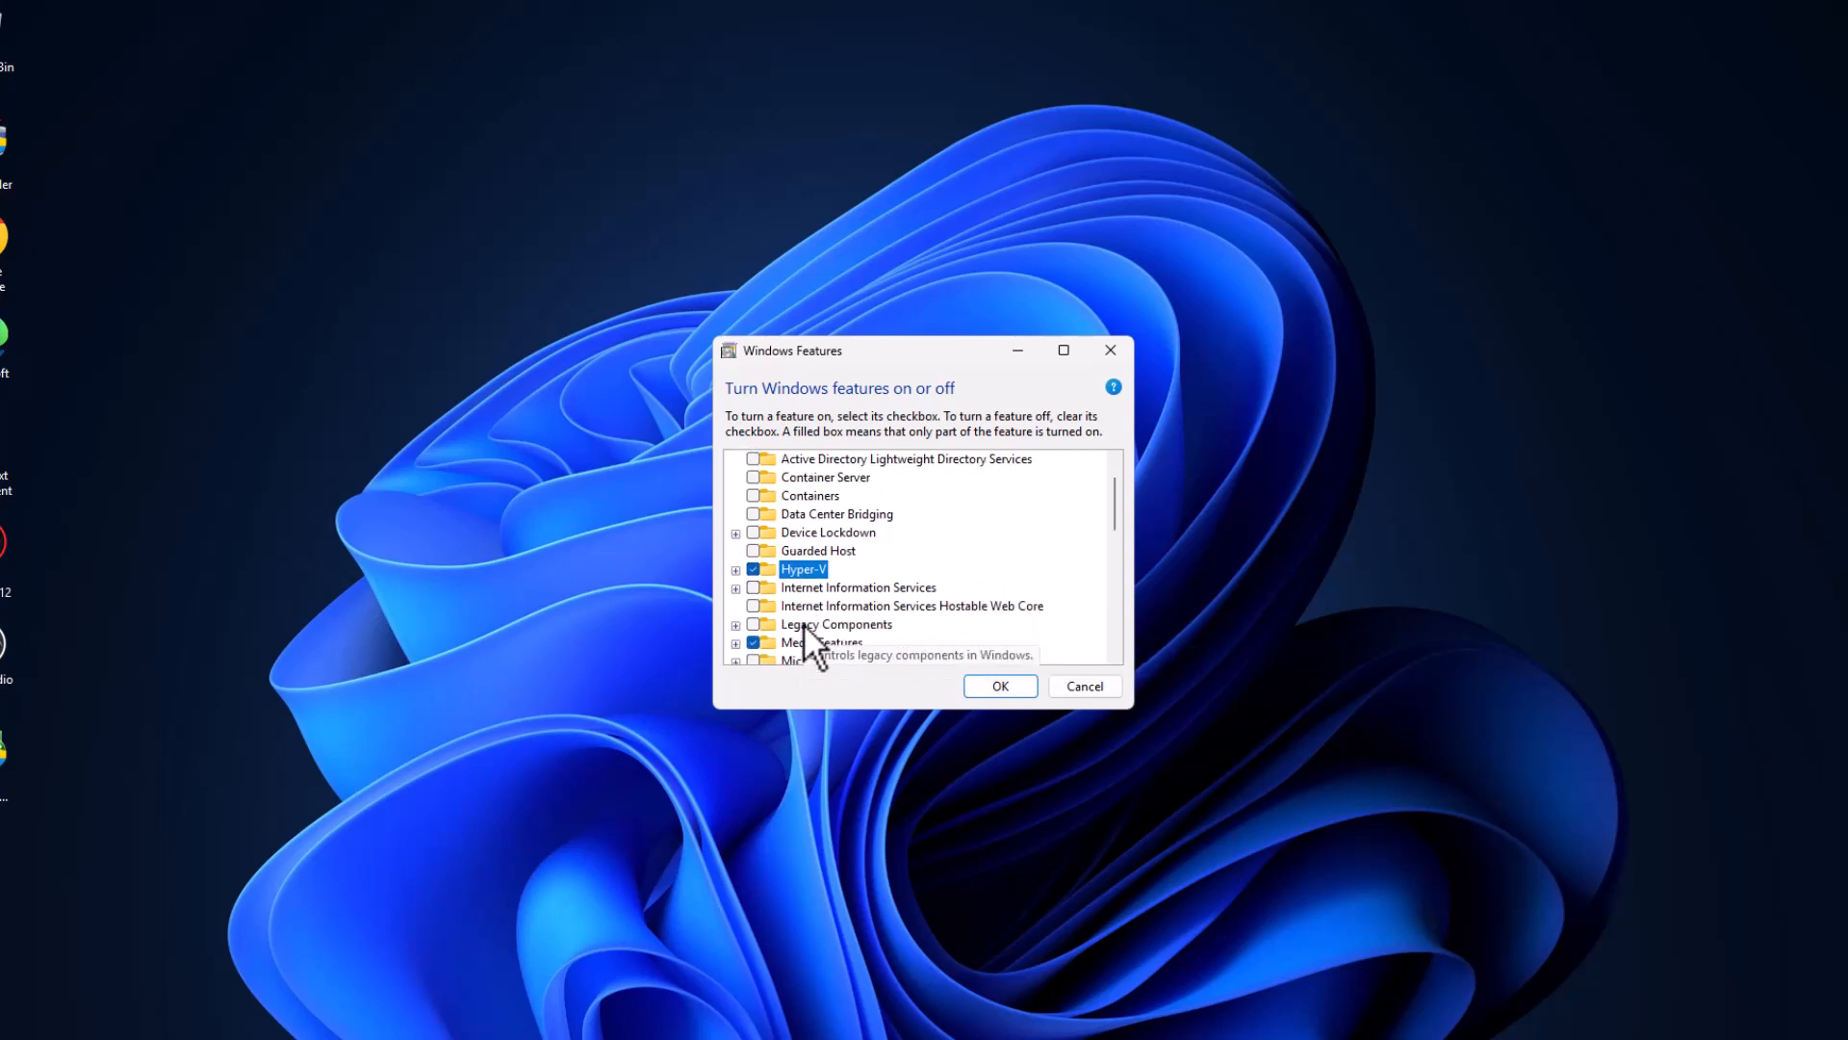
scroll(down, 3)
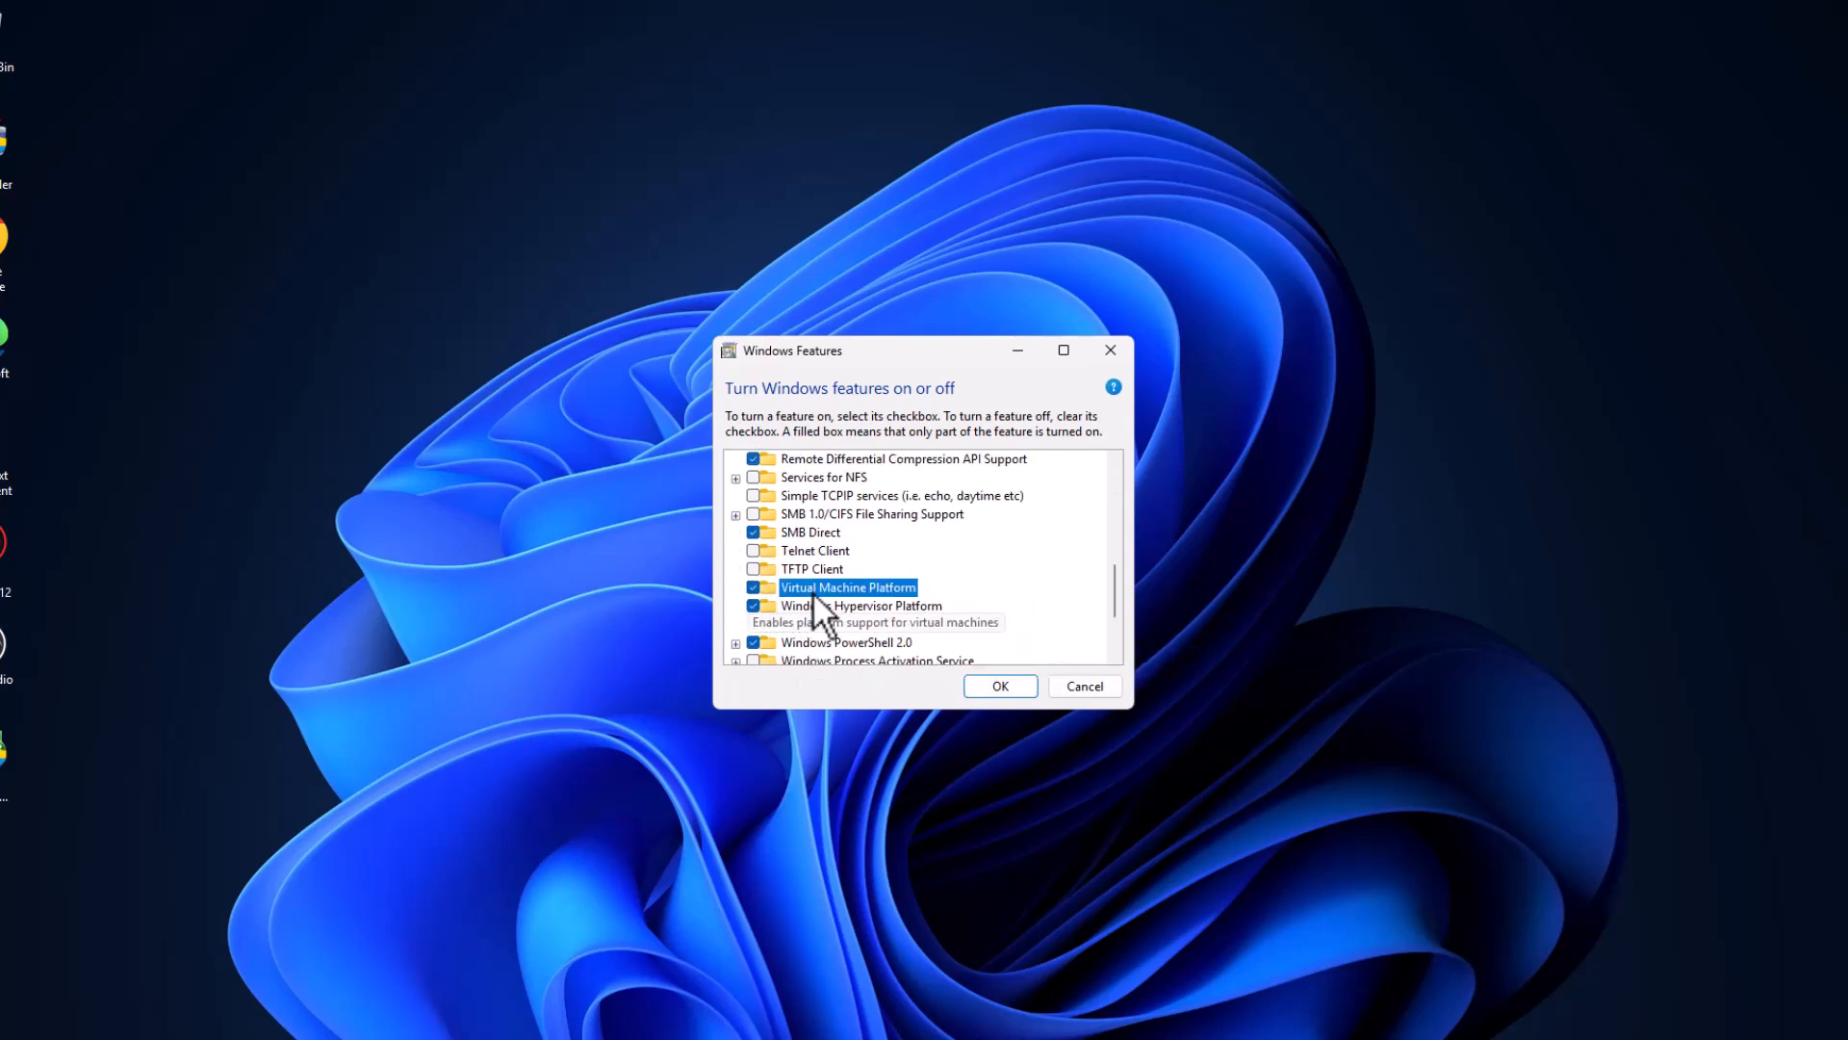
scroll(down, 3)
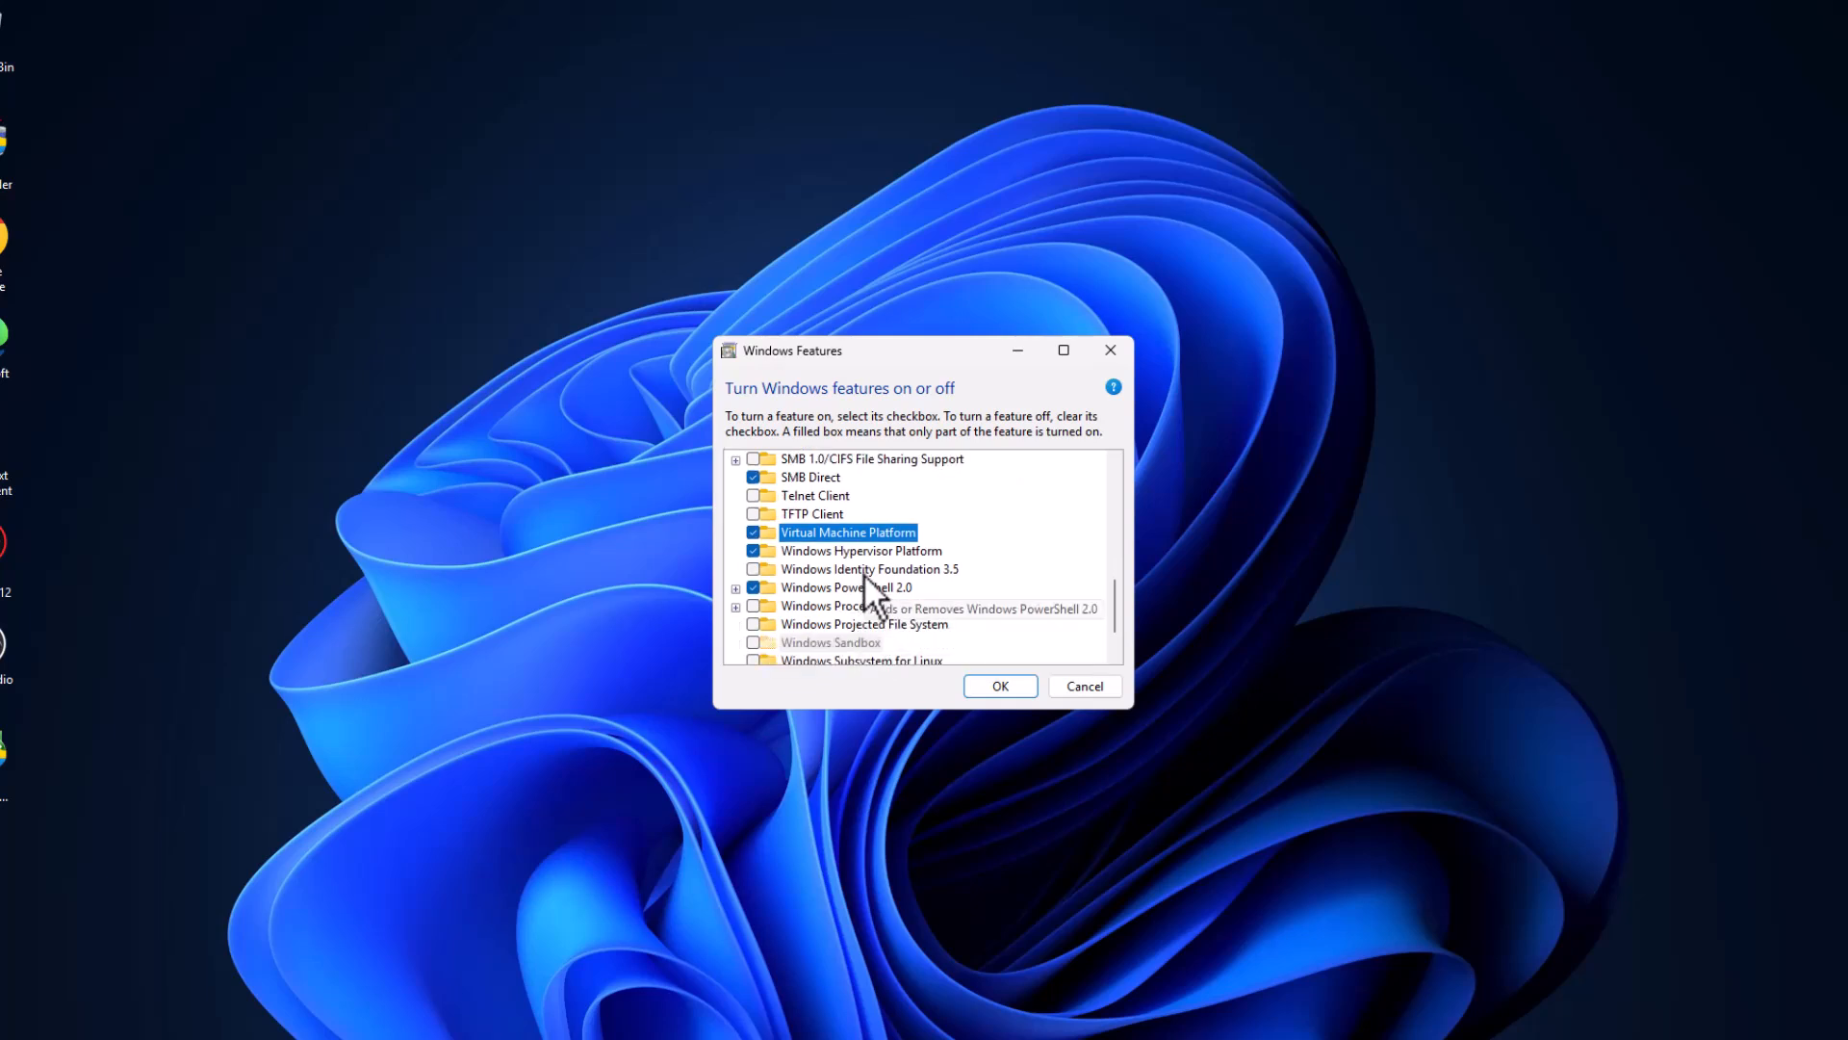
click(862, 551)
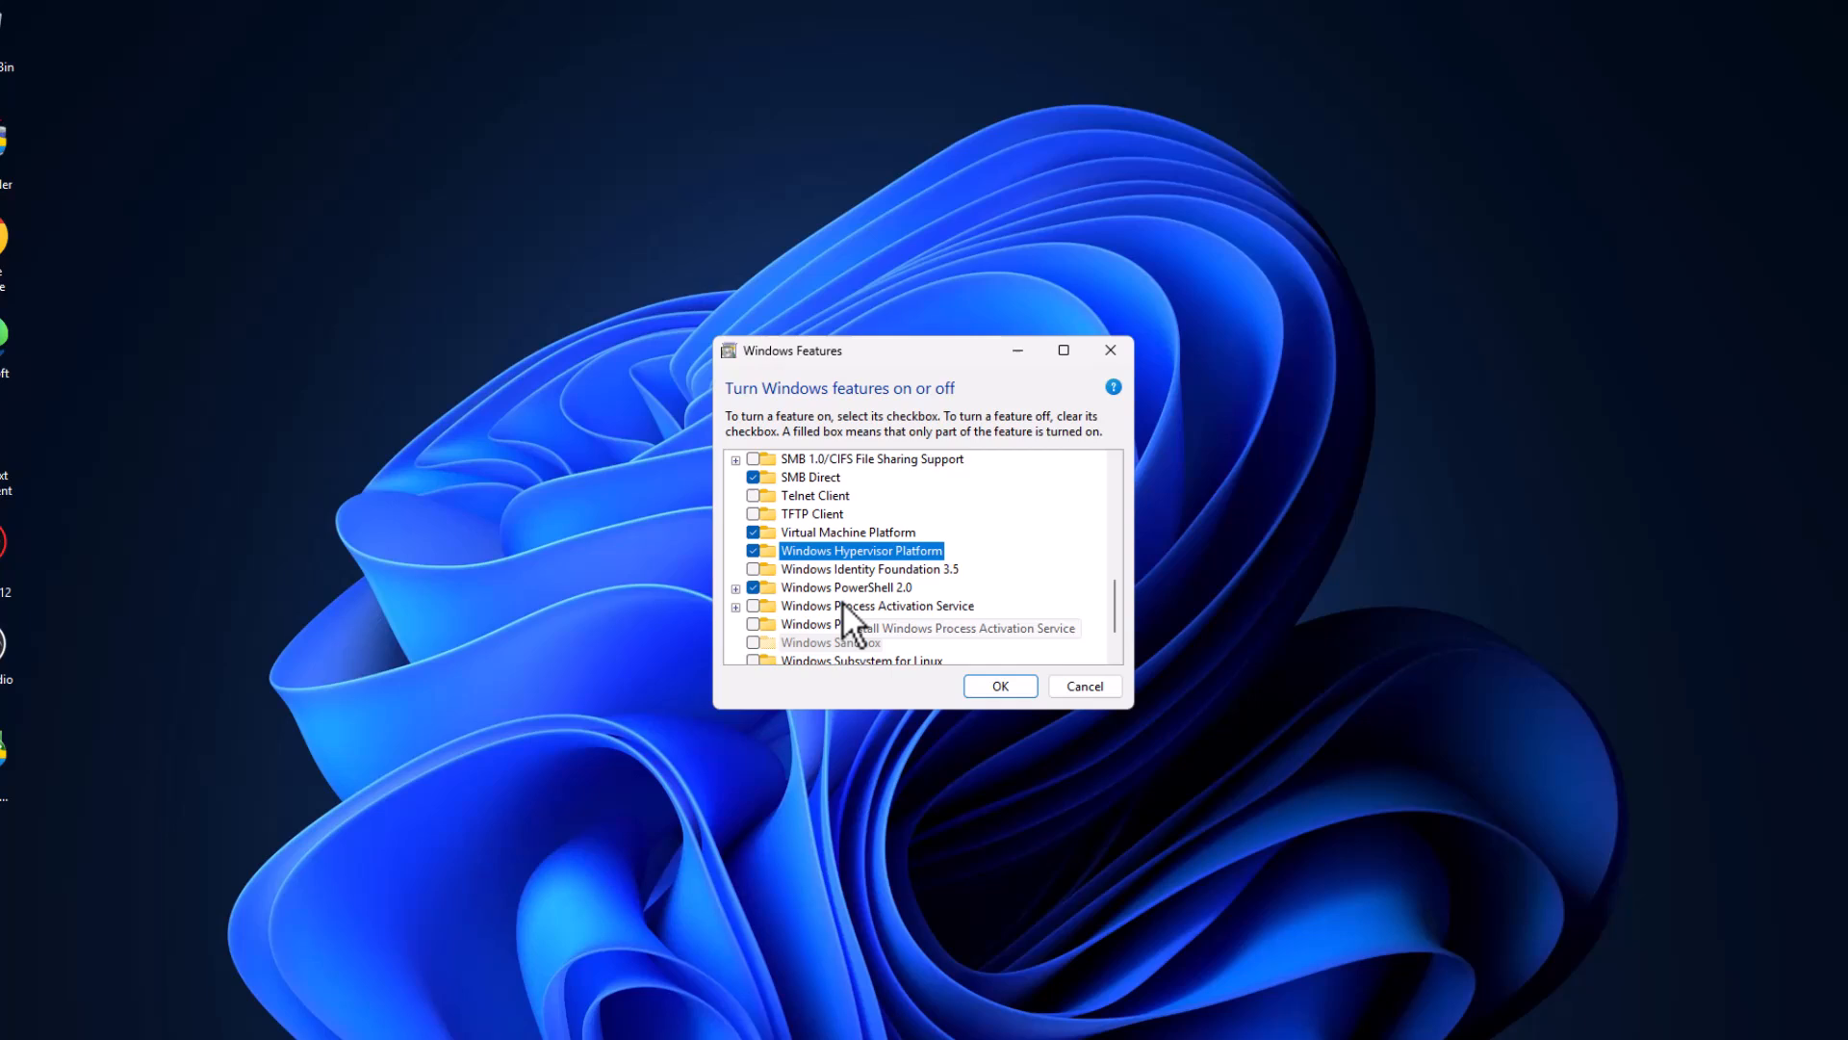
scroll(down, 3)
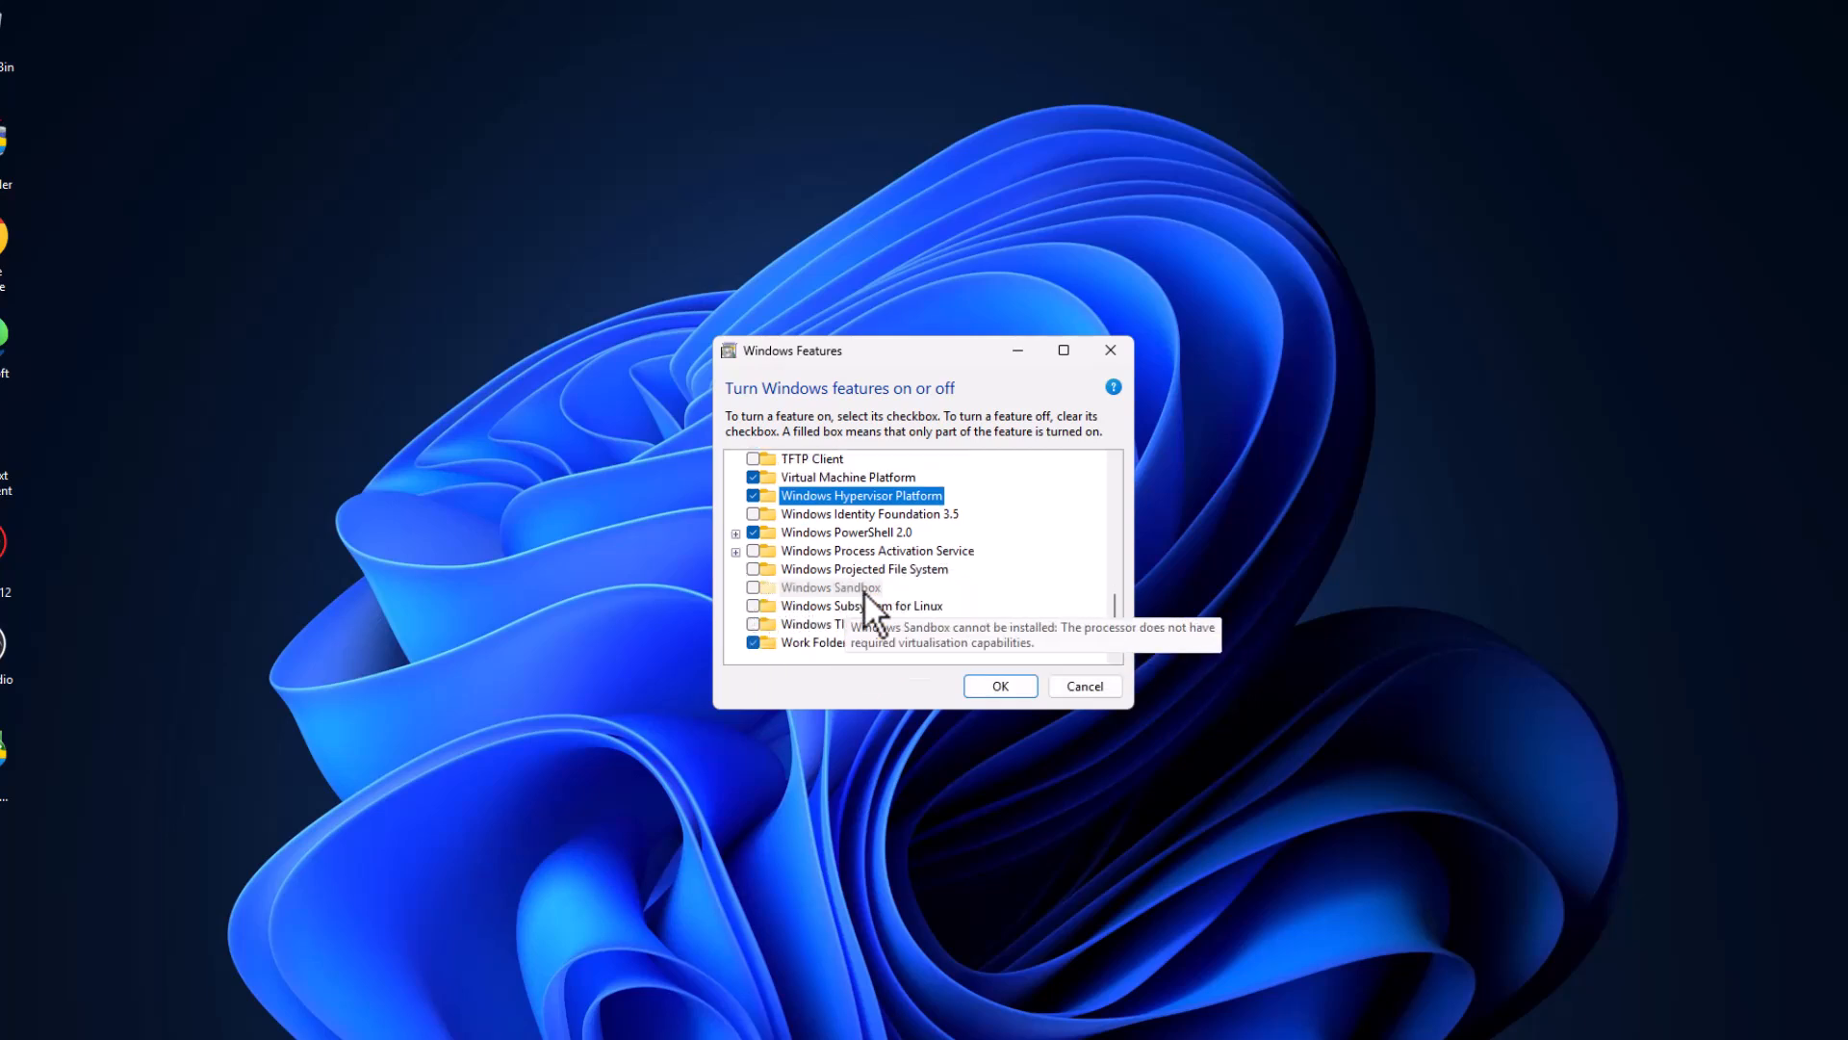
mouse_move(781, 625)
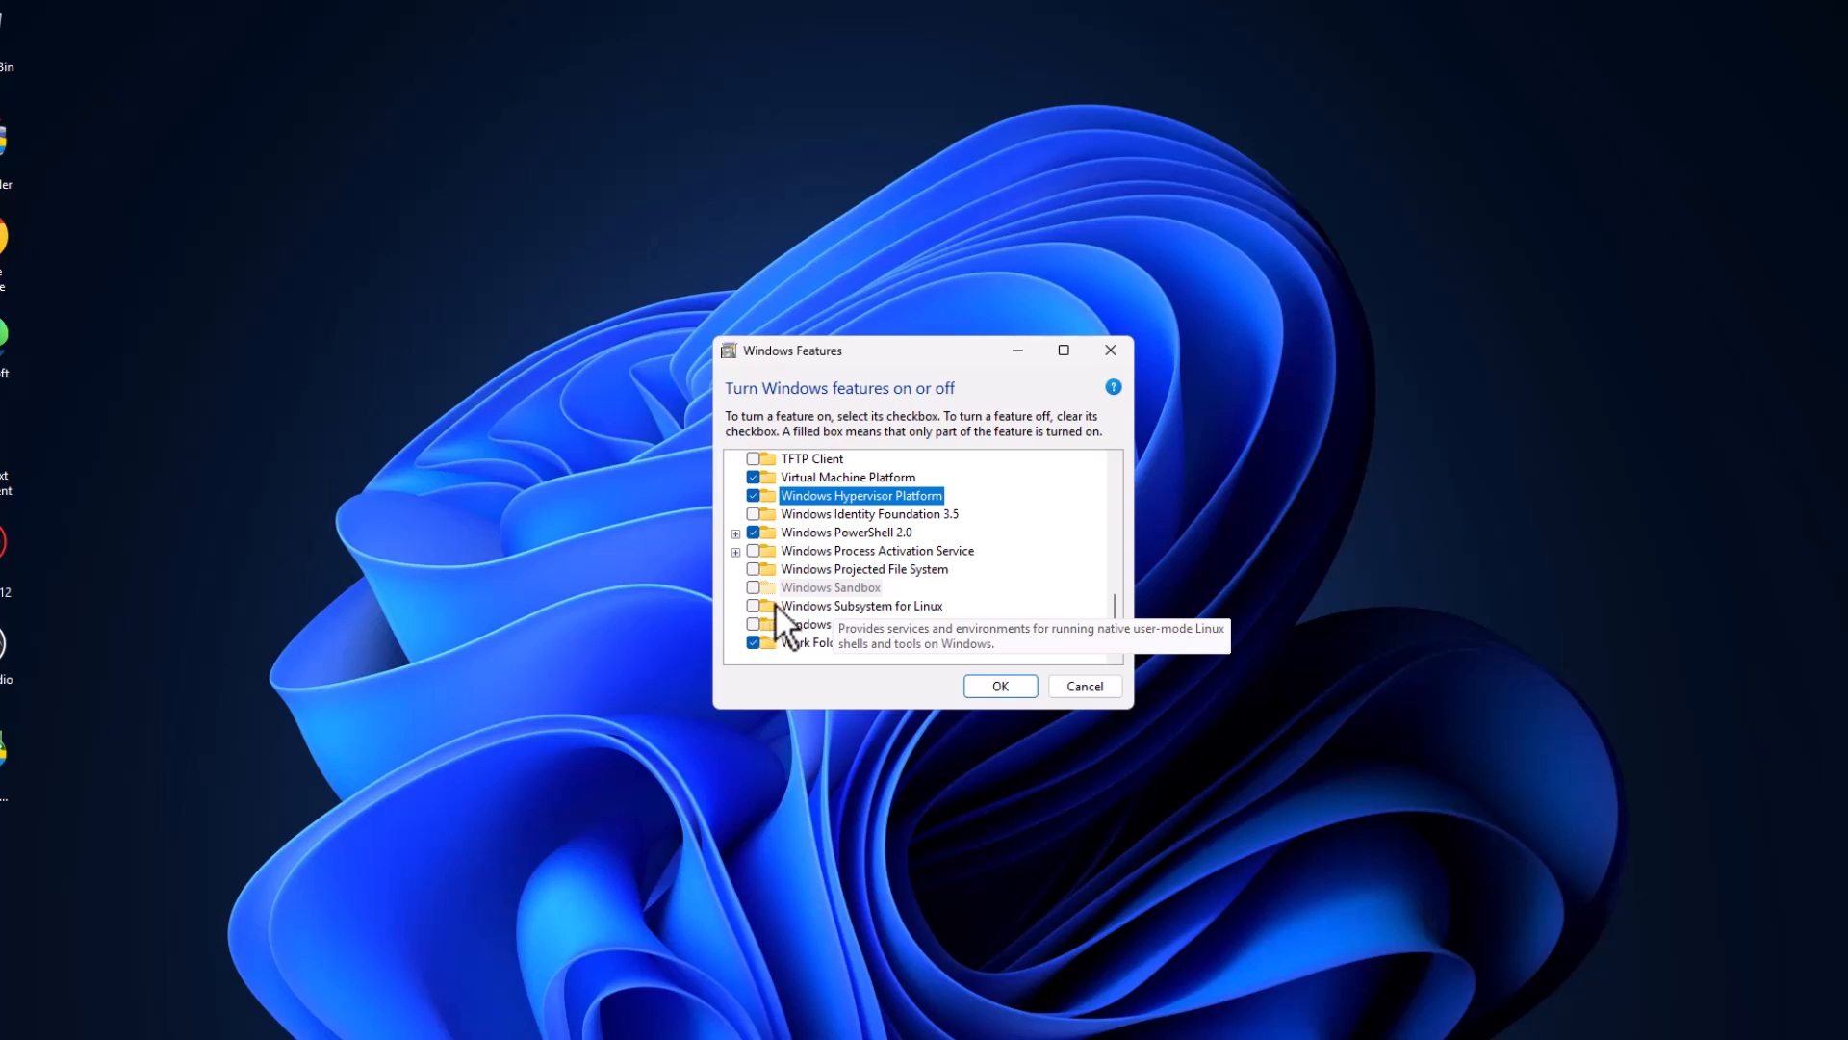
click(754, 606)
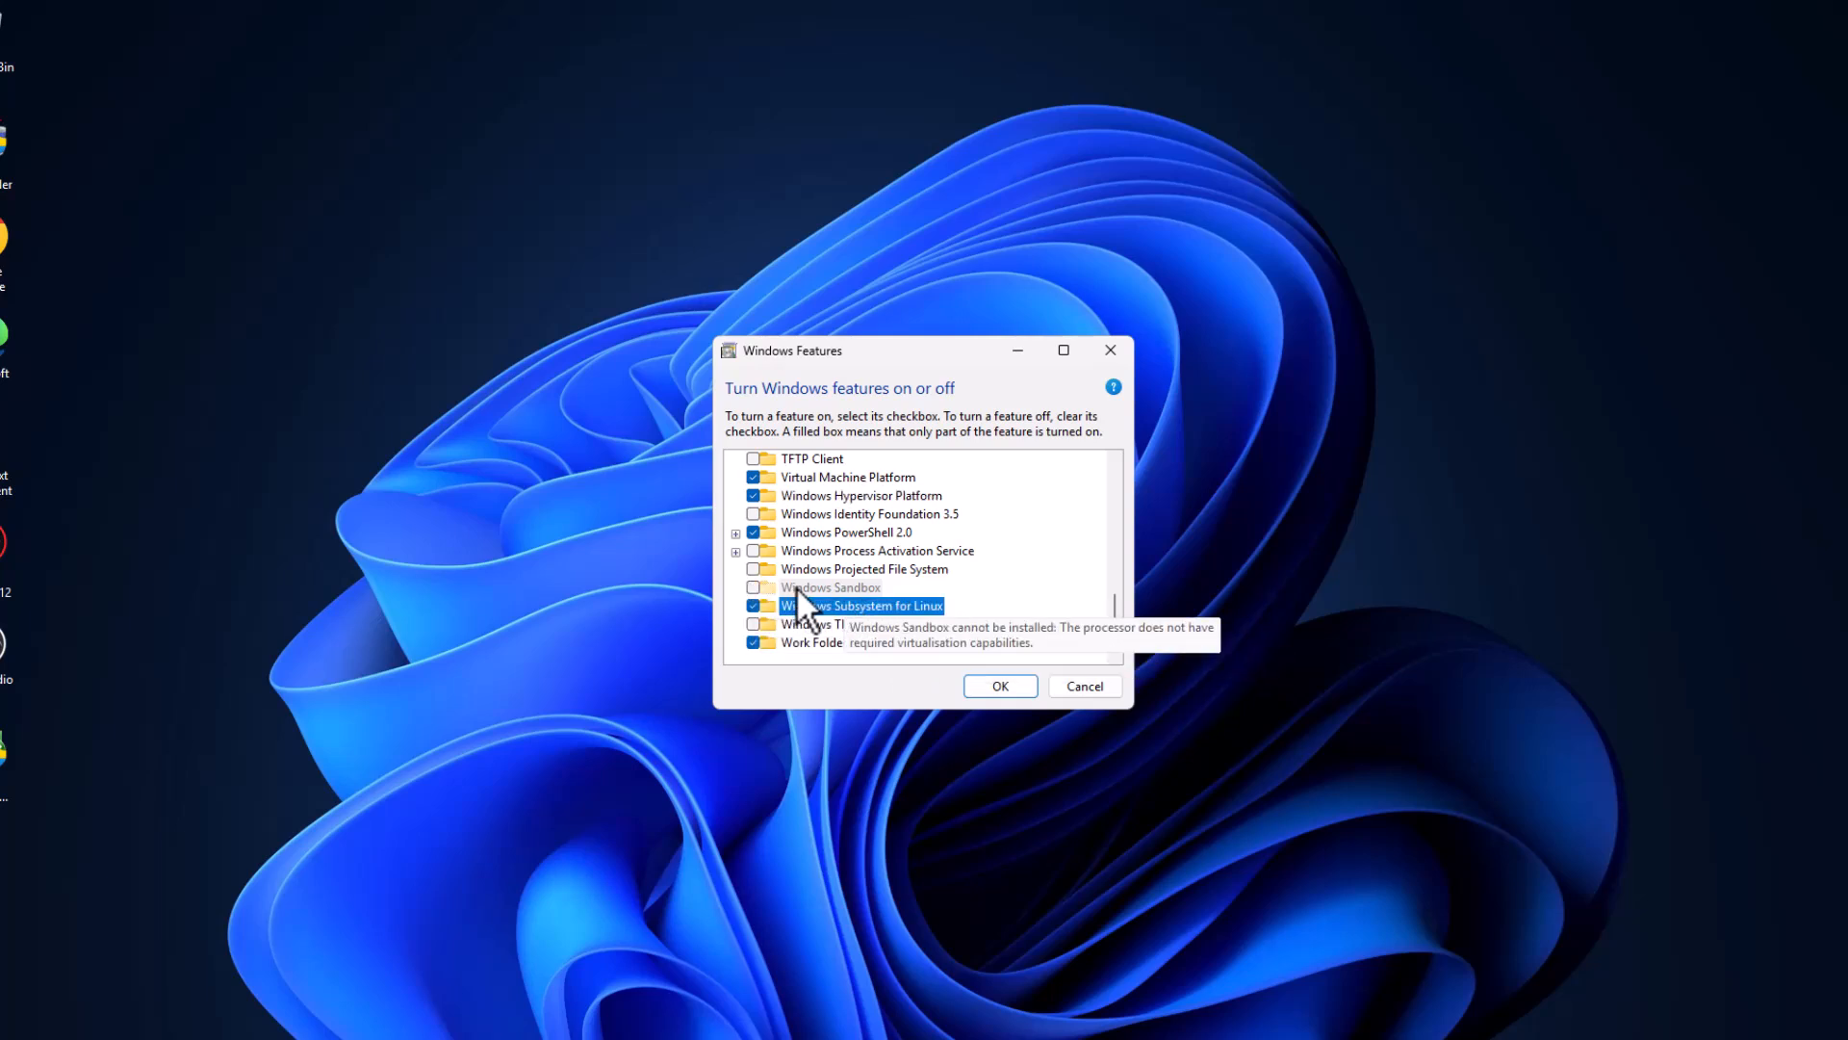
mouse_move(1000, 700)
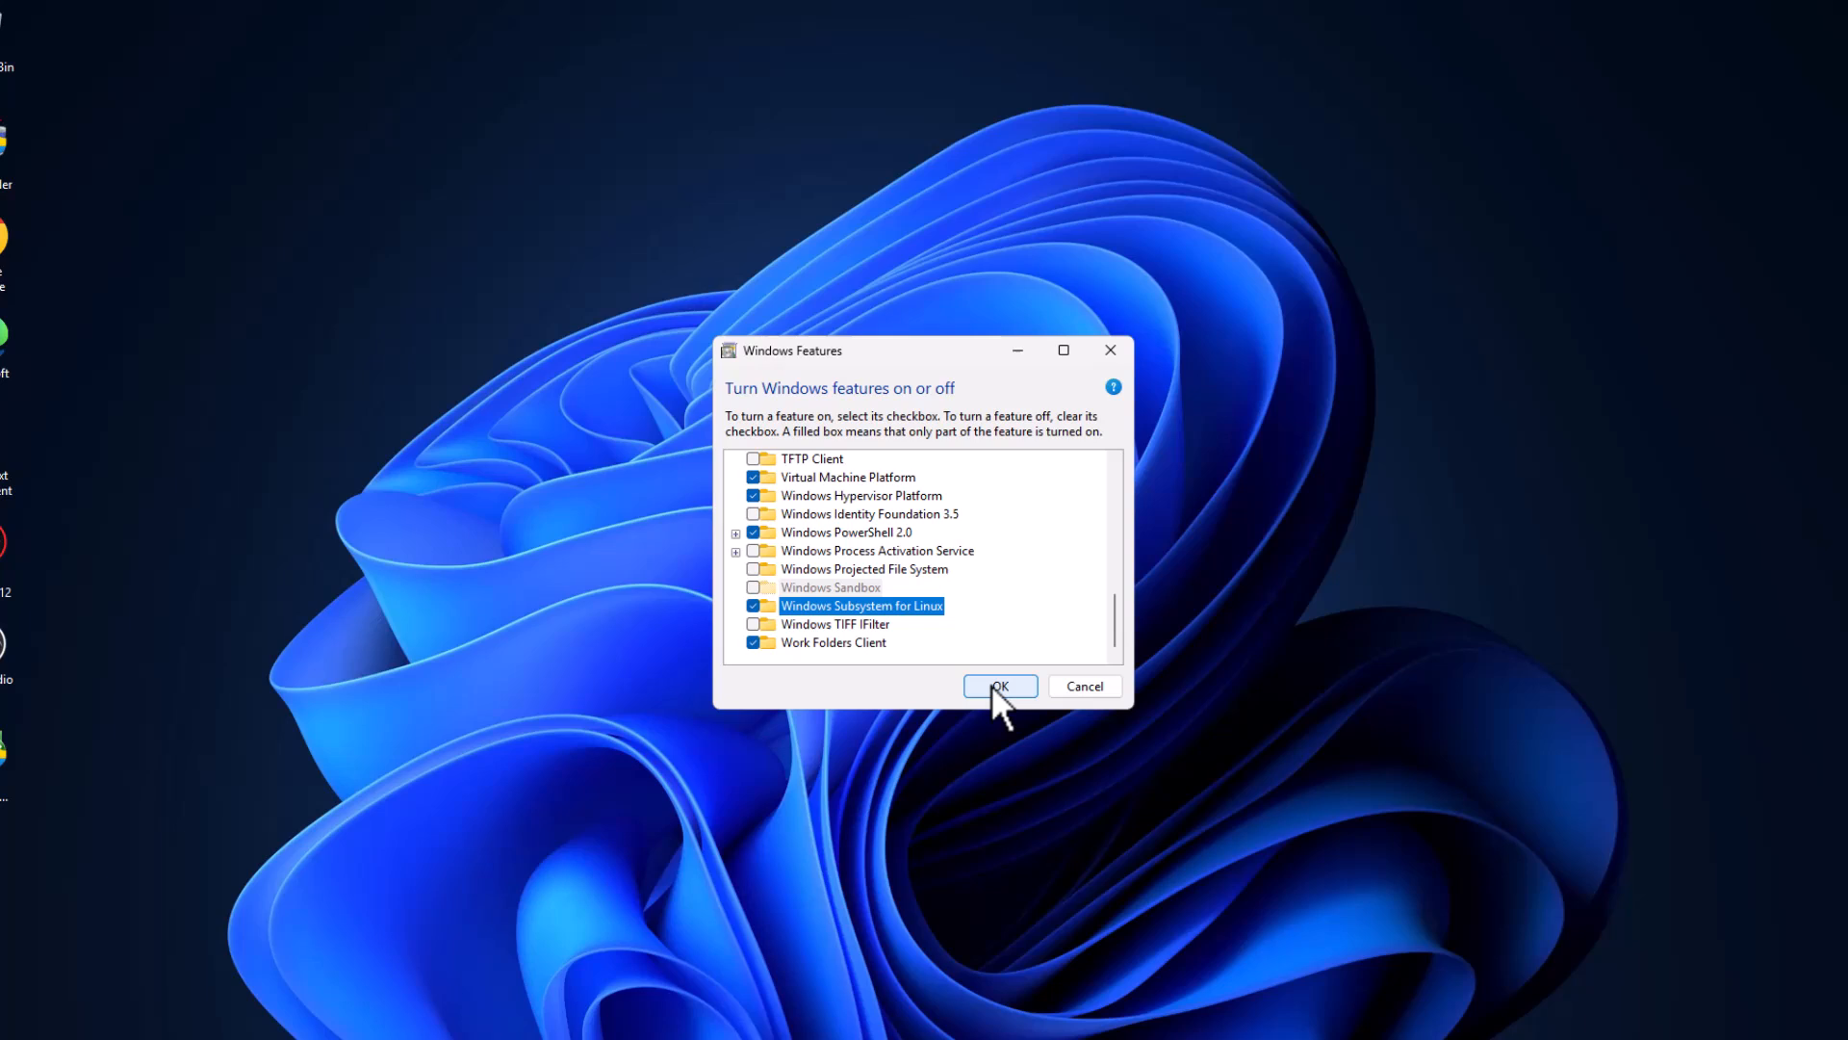
click(999, 687)
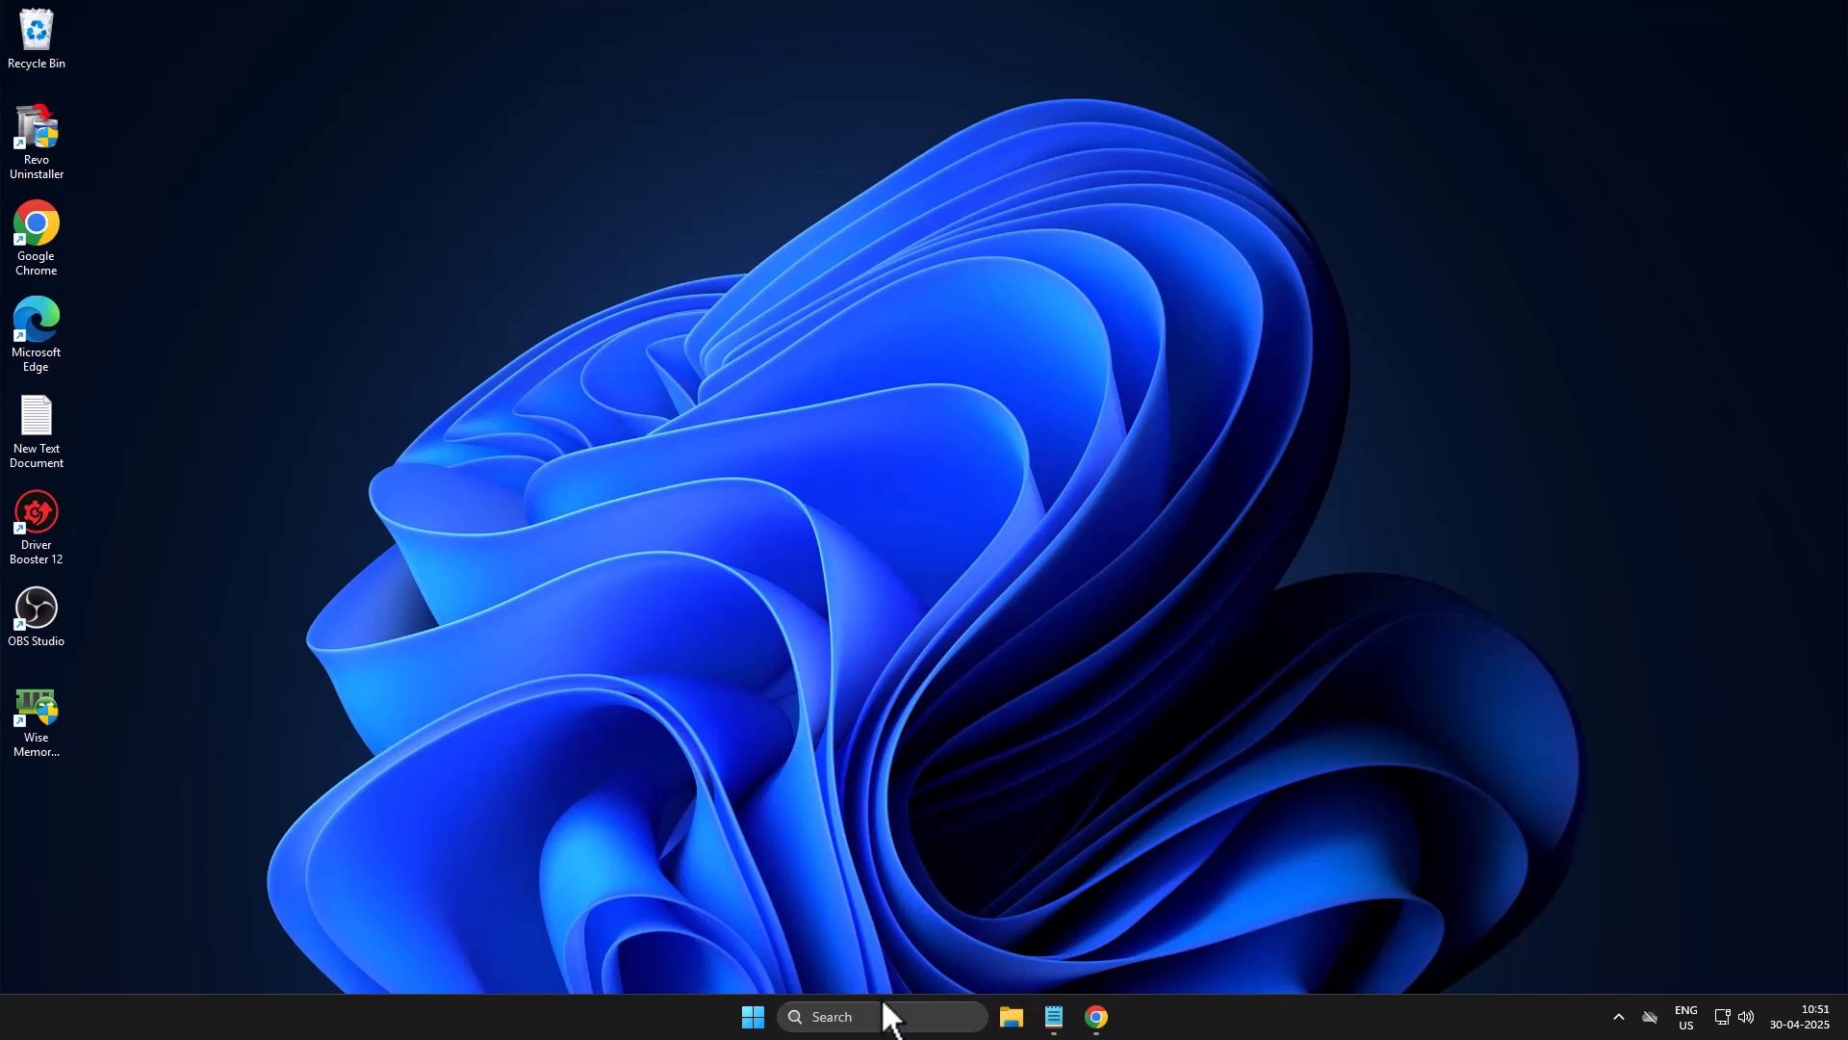
Open an administrator Command Prompt and enter the dism command enabling VirtualMachinePlatform with /all.
text(cmd)
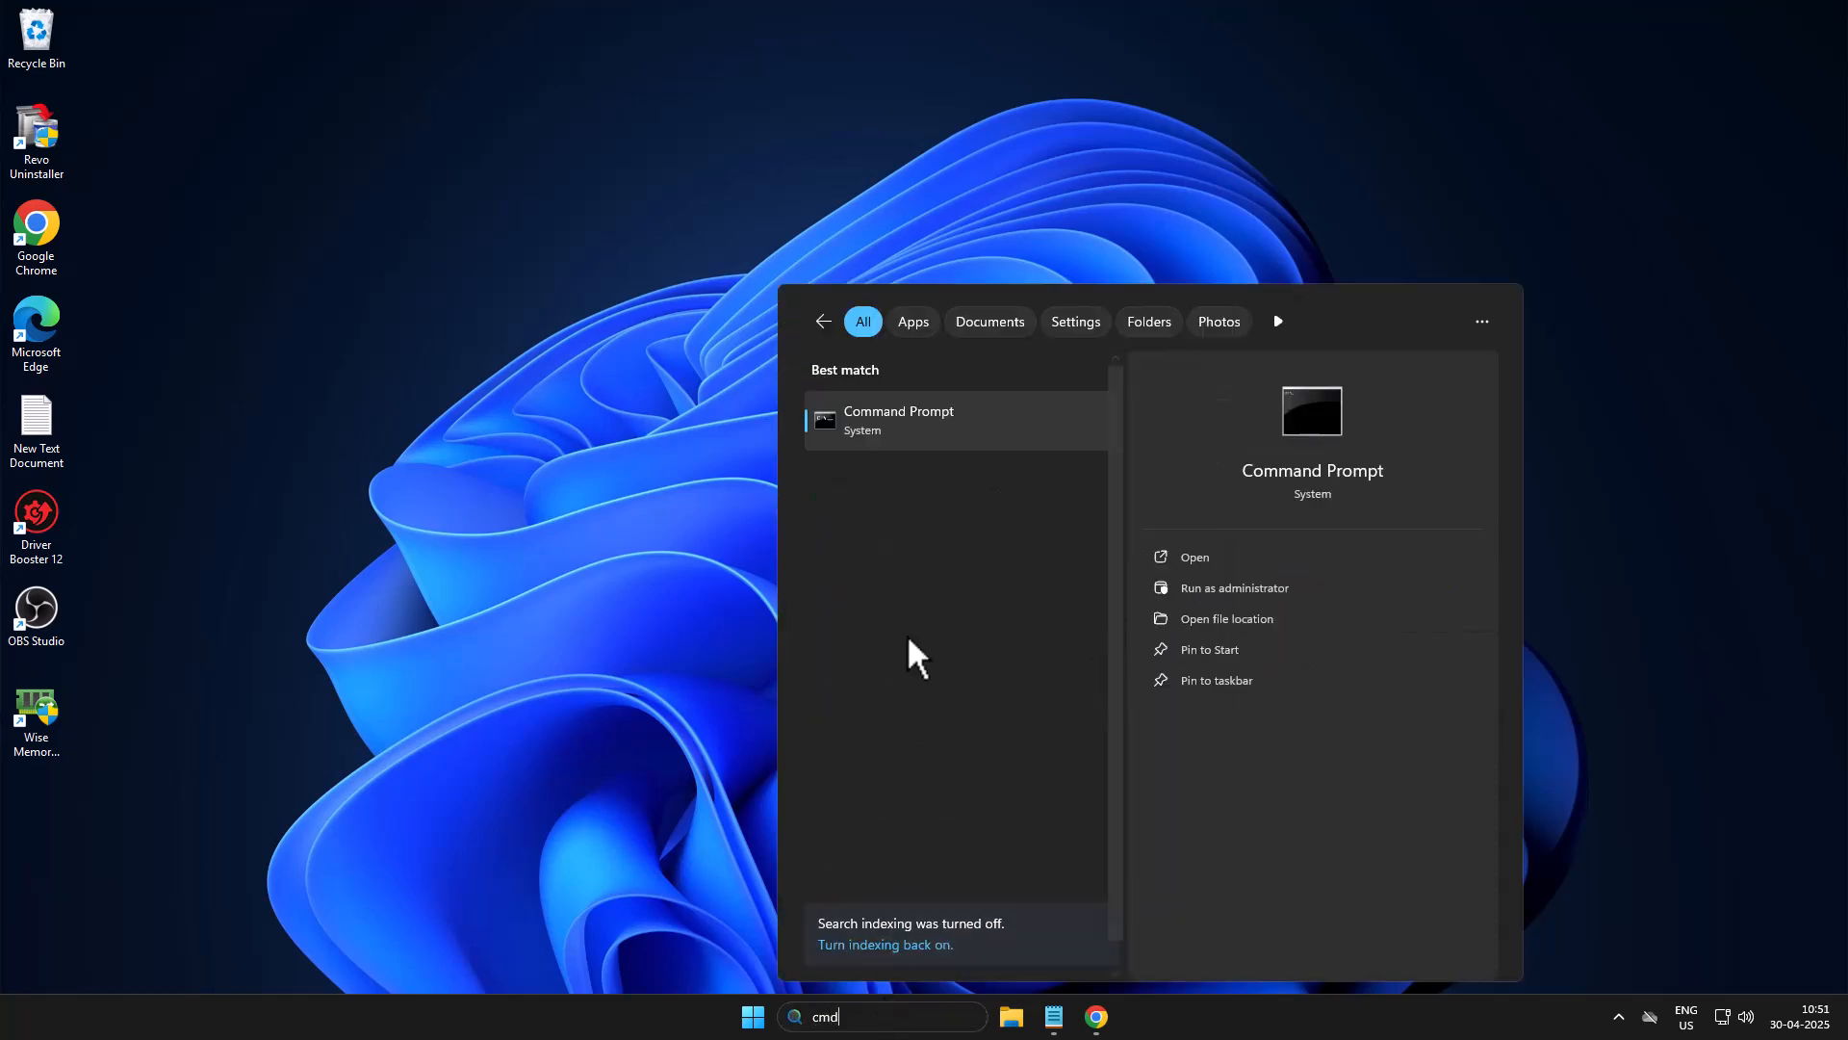
click(1233, 587)
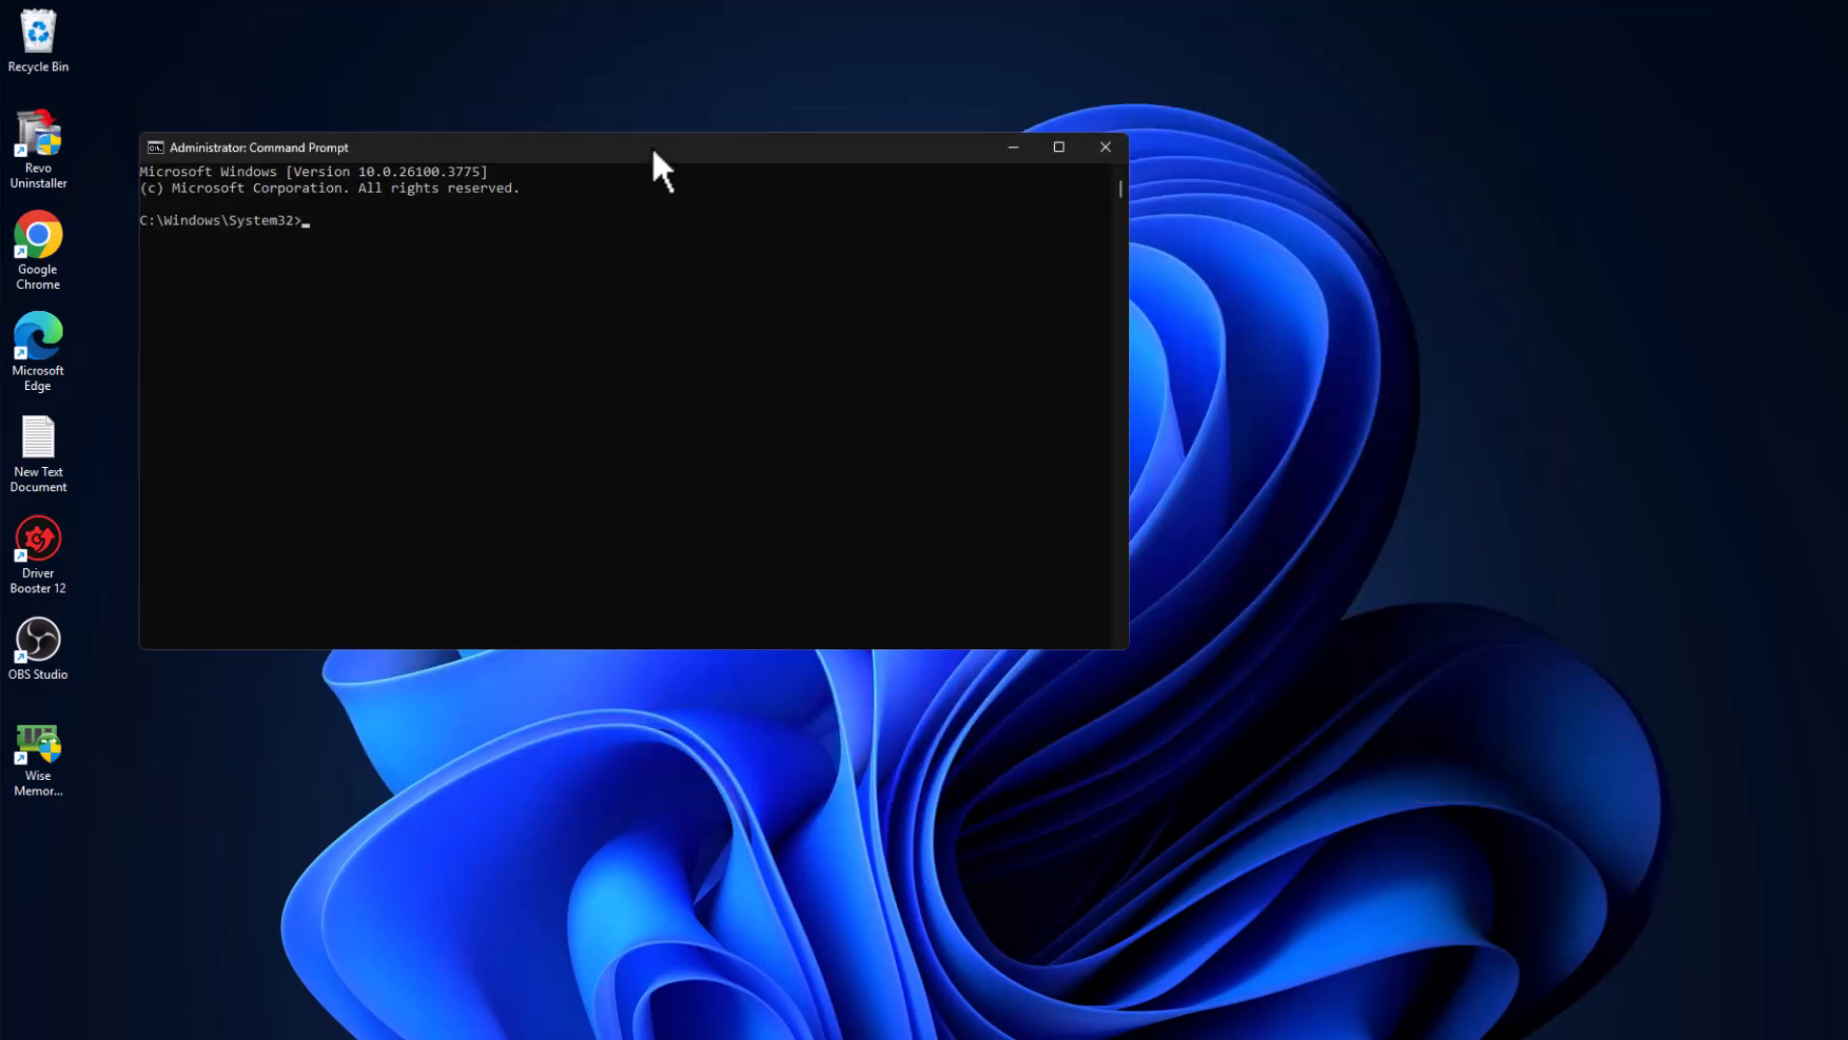
text(dism.exe /online /enable-feature /featurename:VirtualMachinePlatform /all)
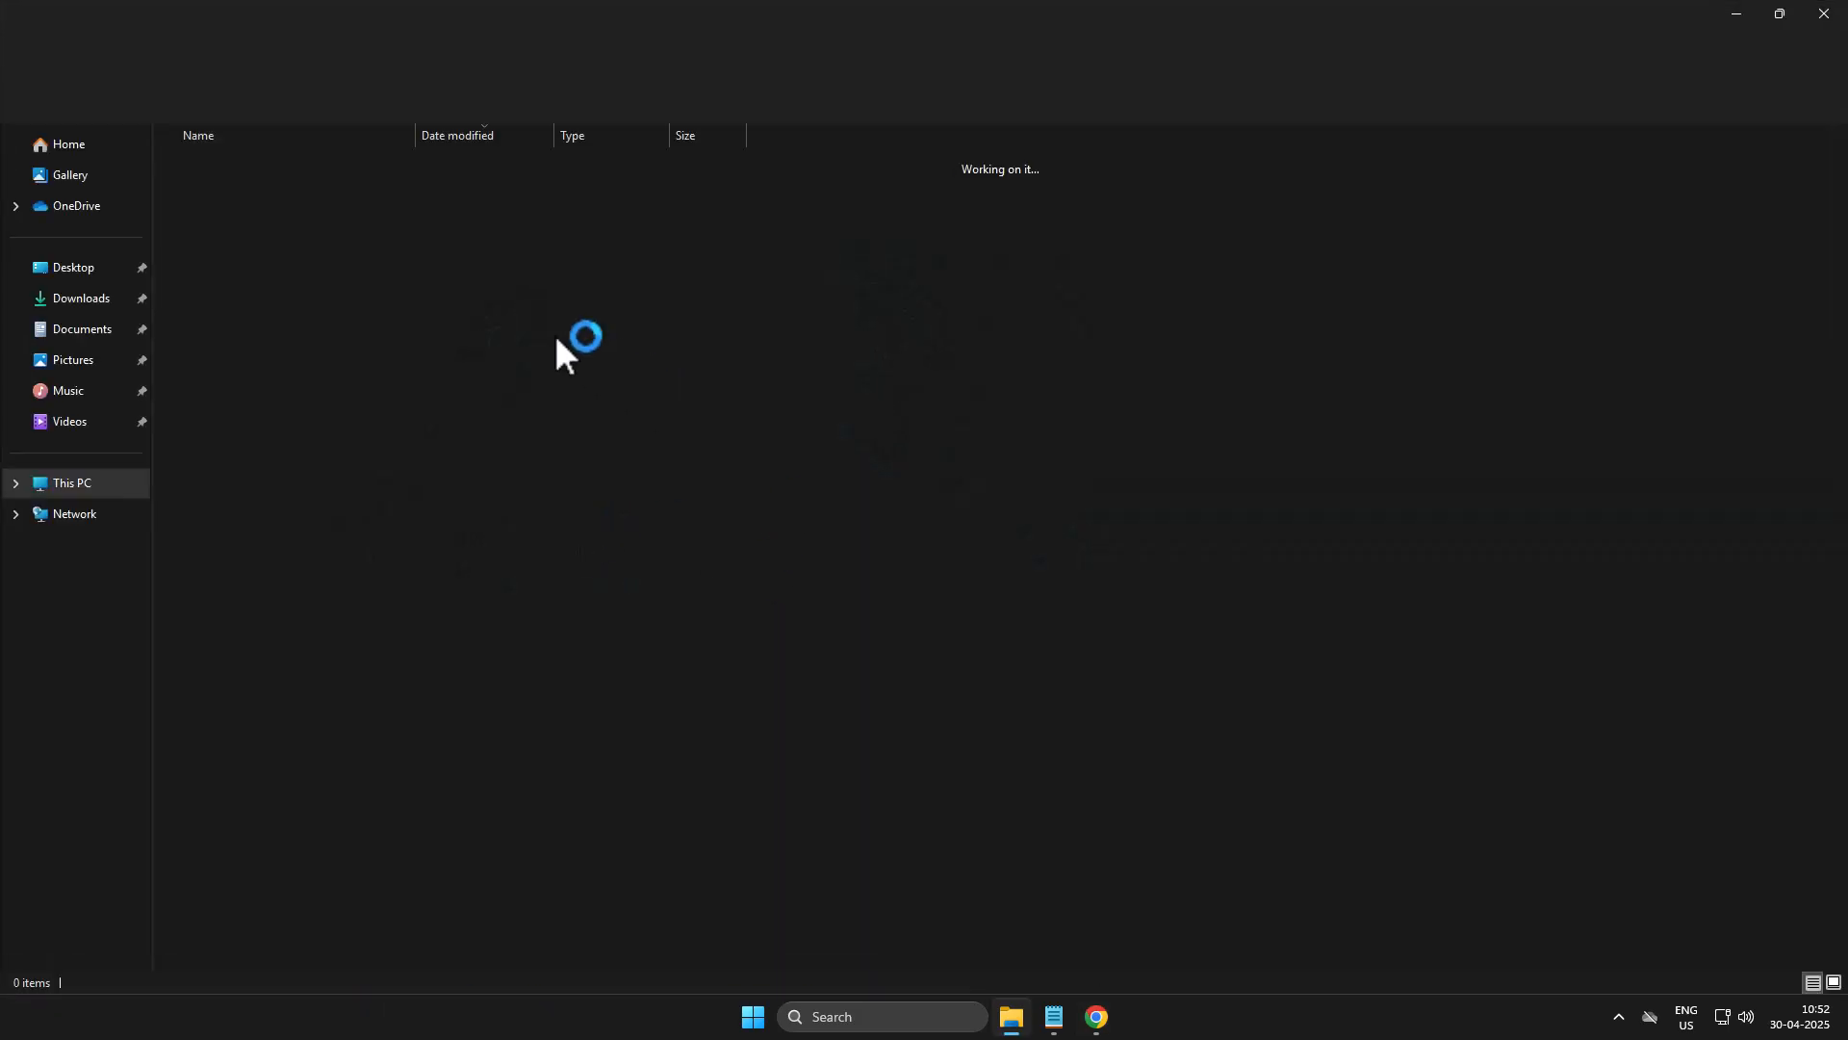
Run HD-EnableHyperV_native (1) as administrator, choose Restart later, and minimise File Explorer.
right_click(231, 190)
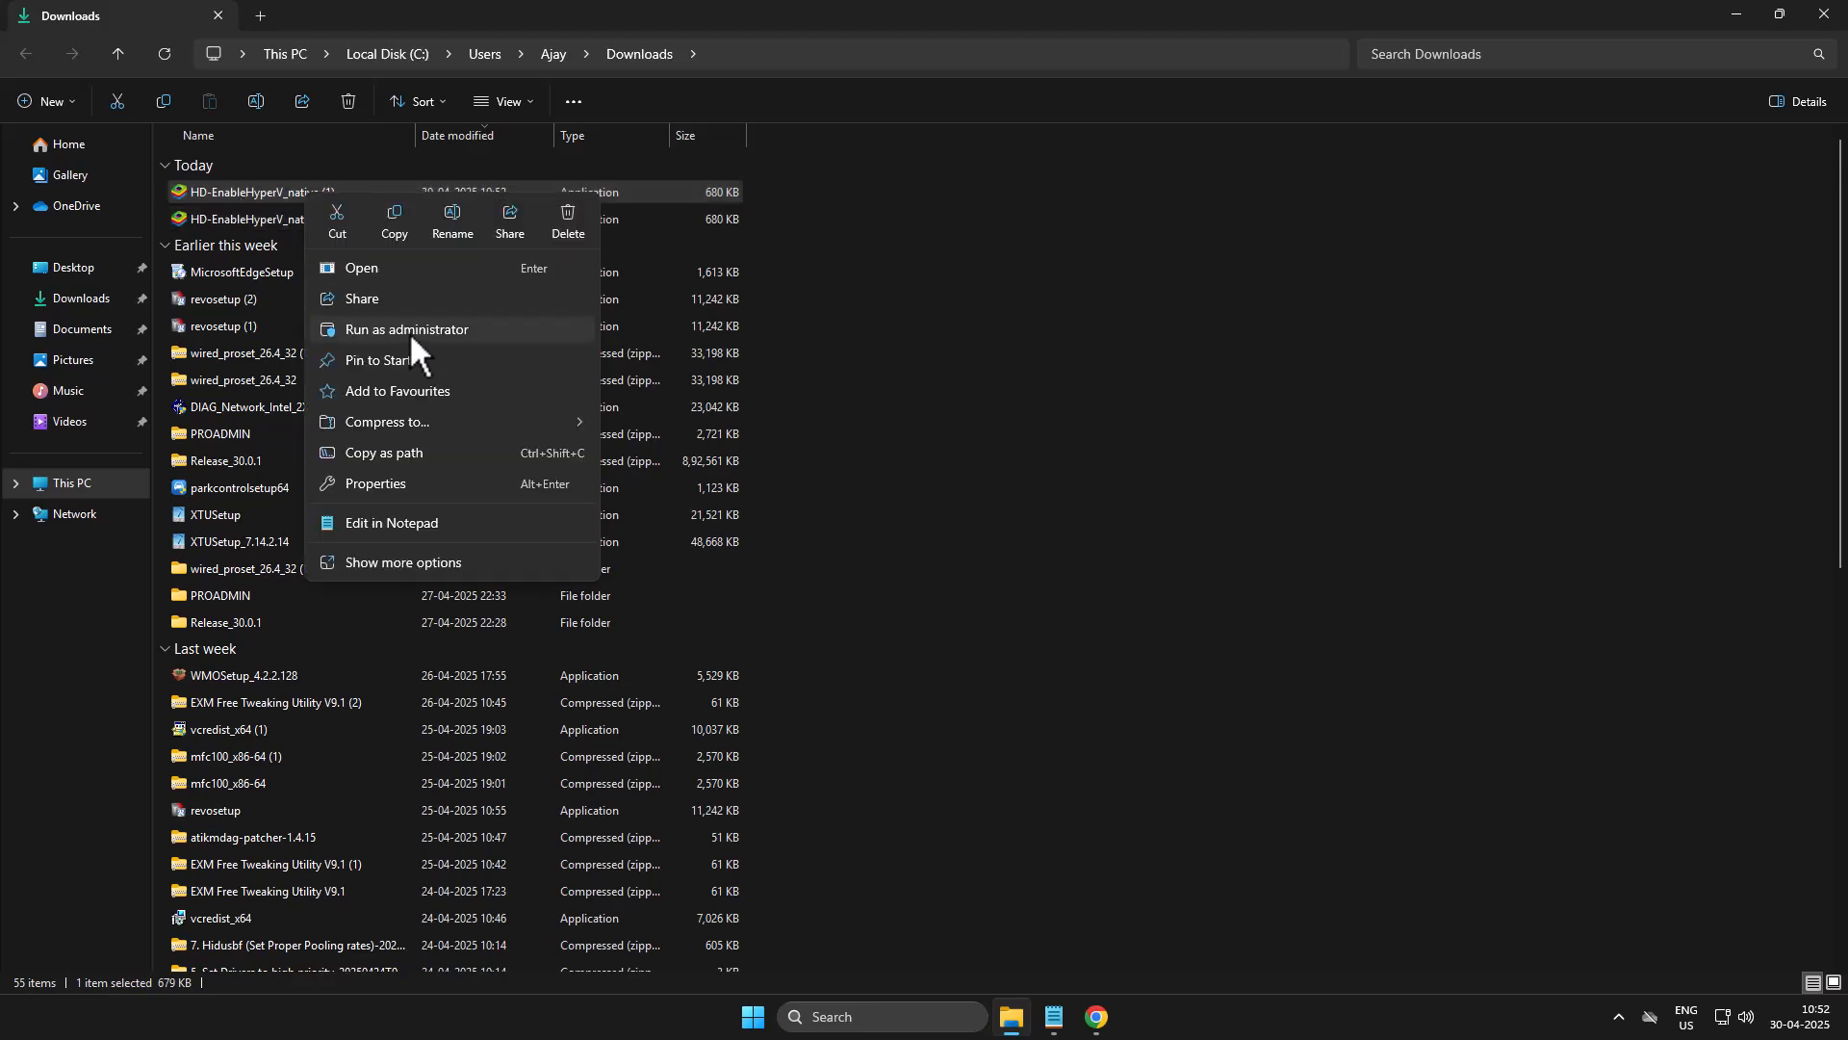
click(407, 328)
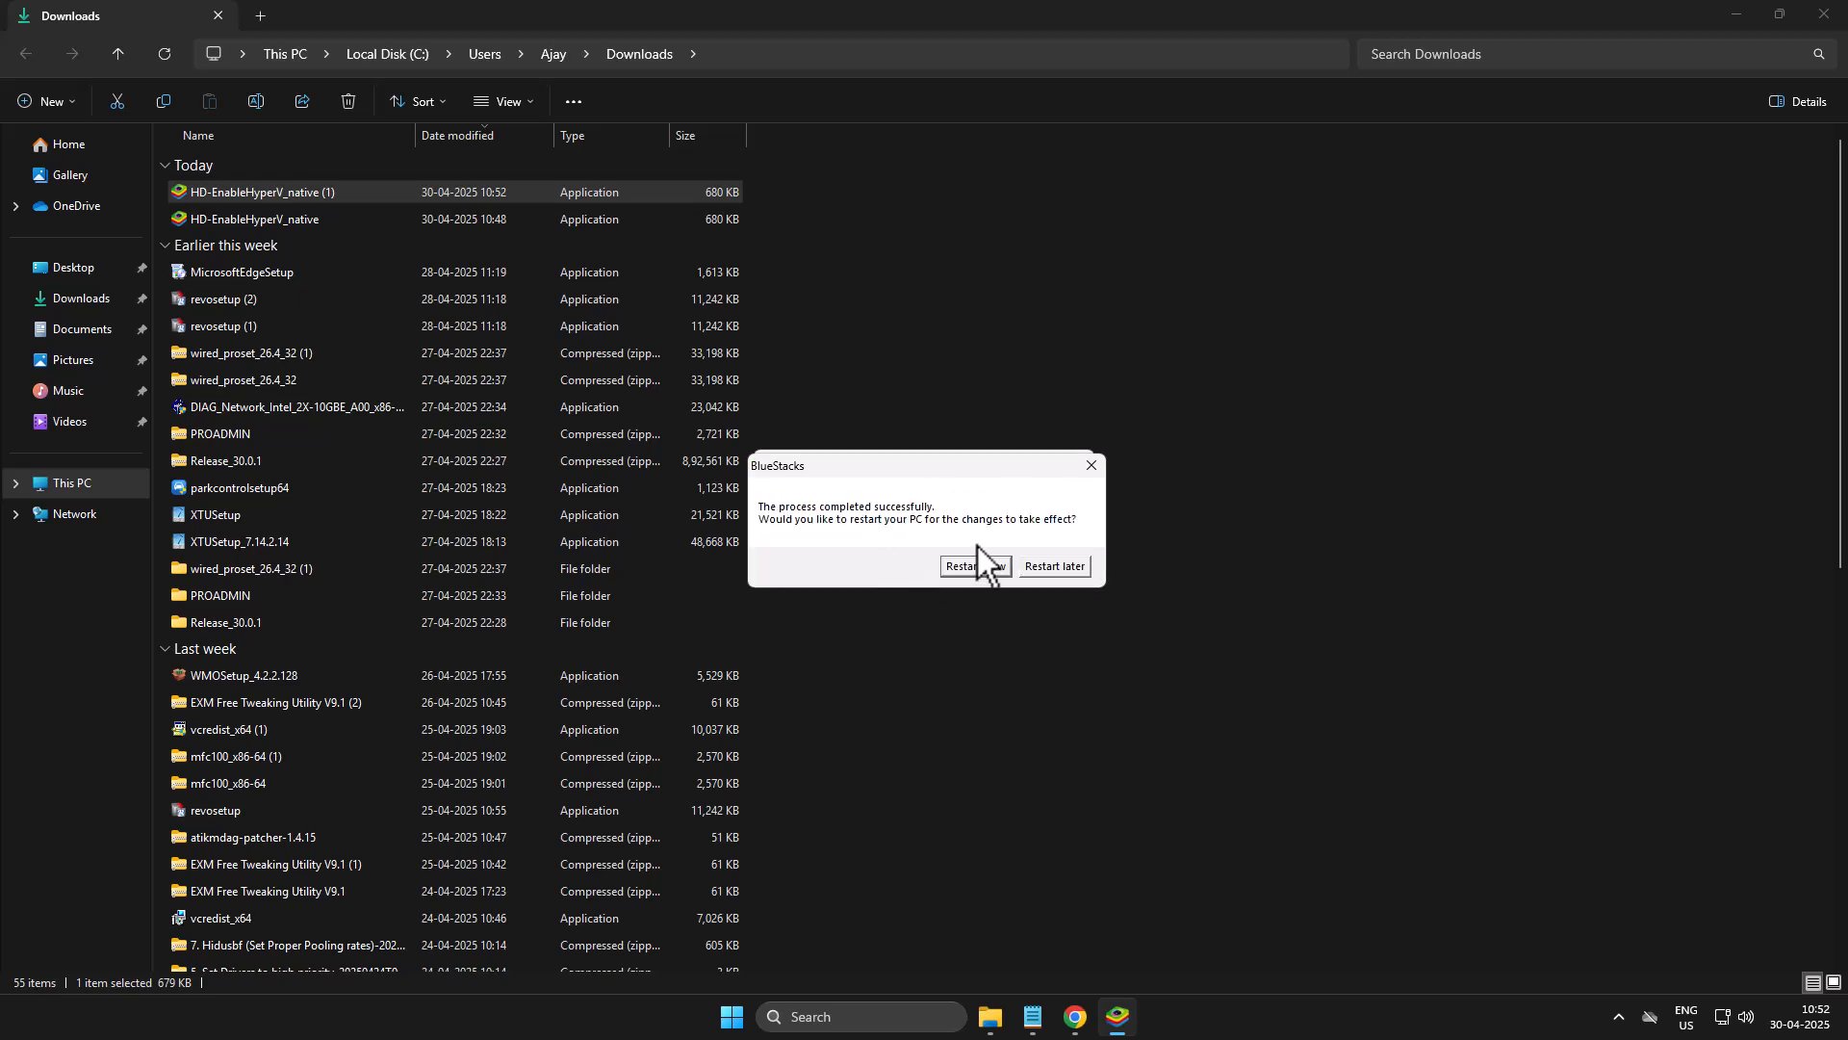
mouse_move(1031, 601)
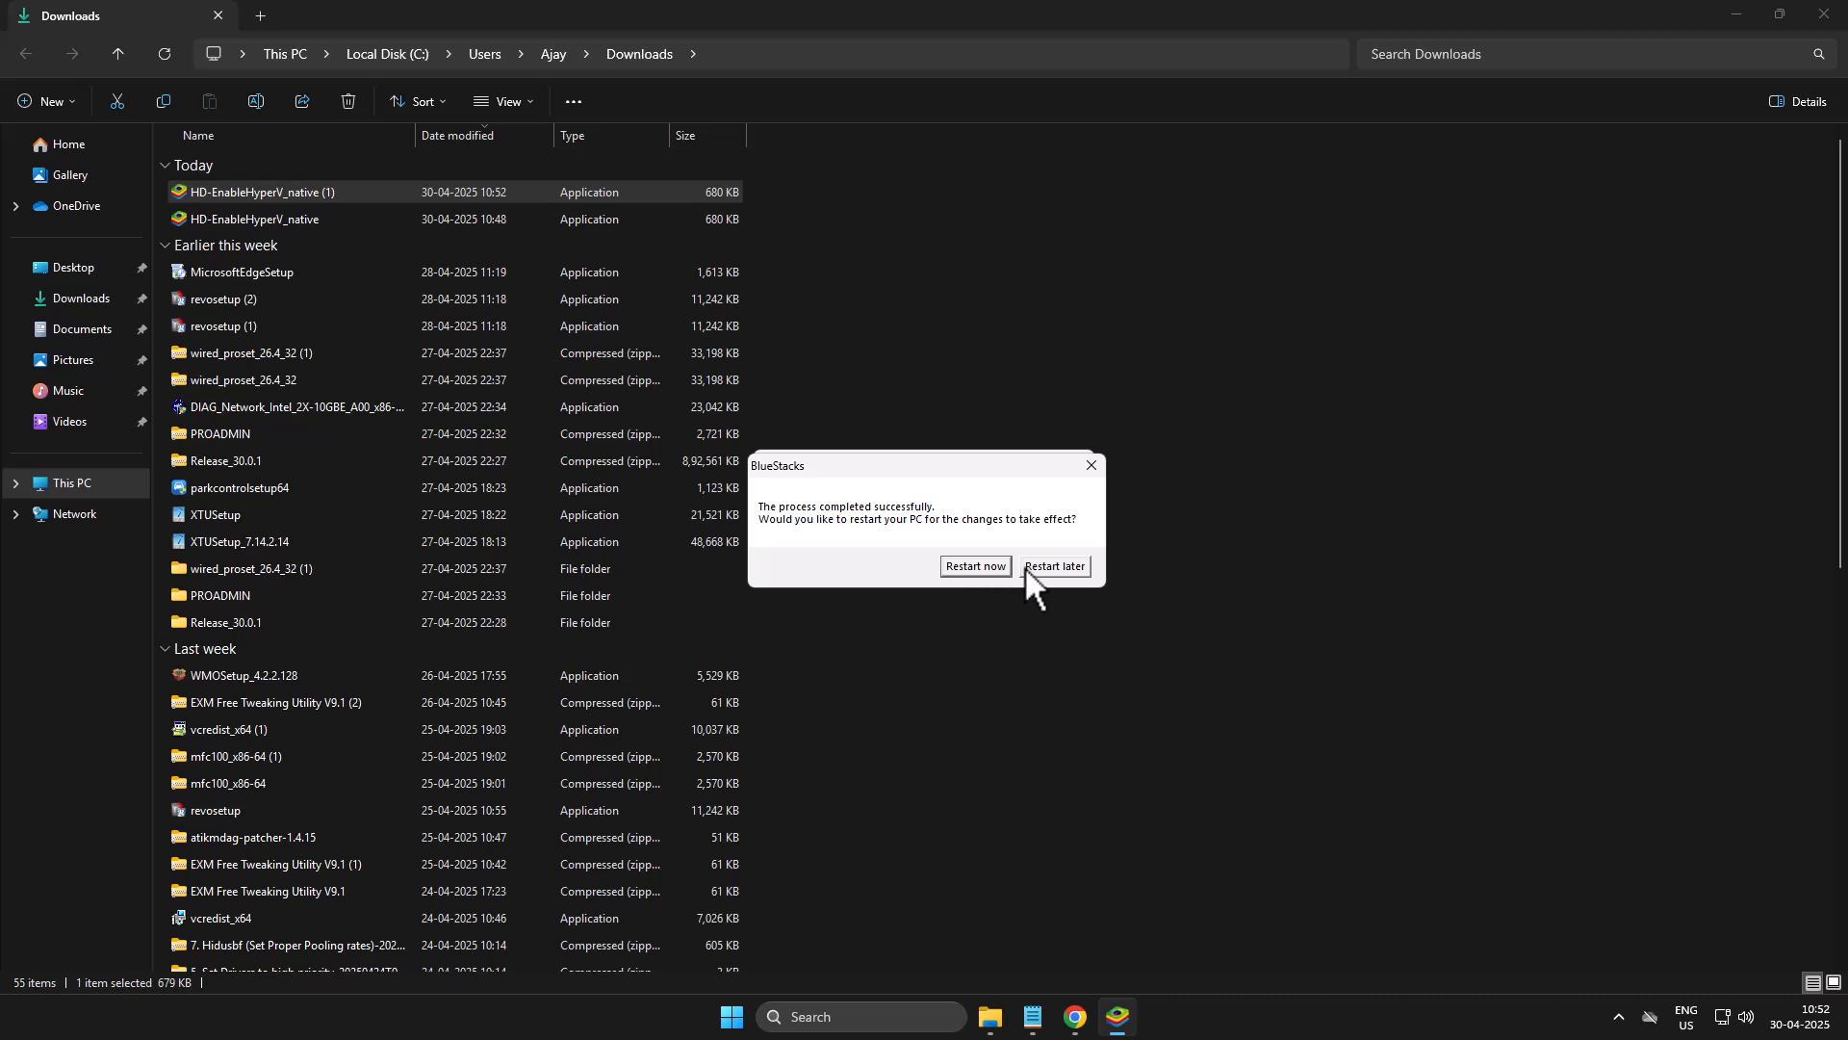
click(1054, 566)
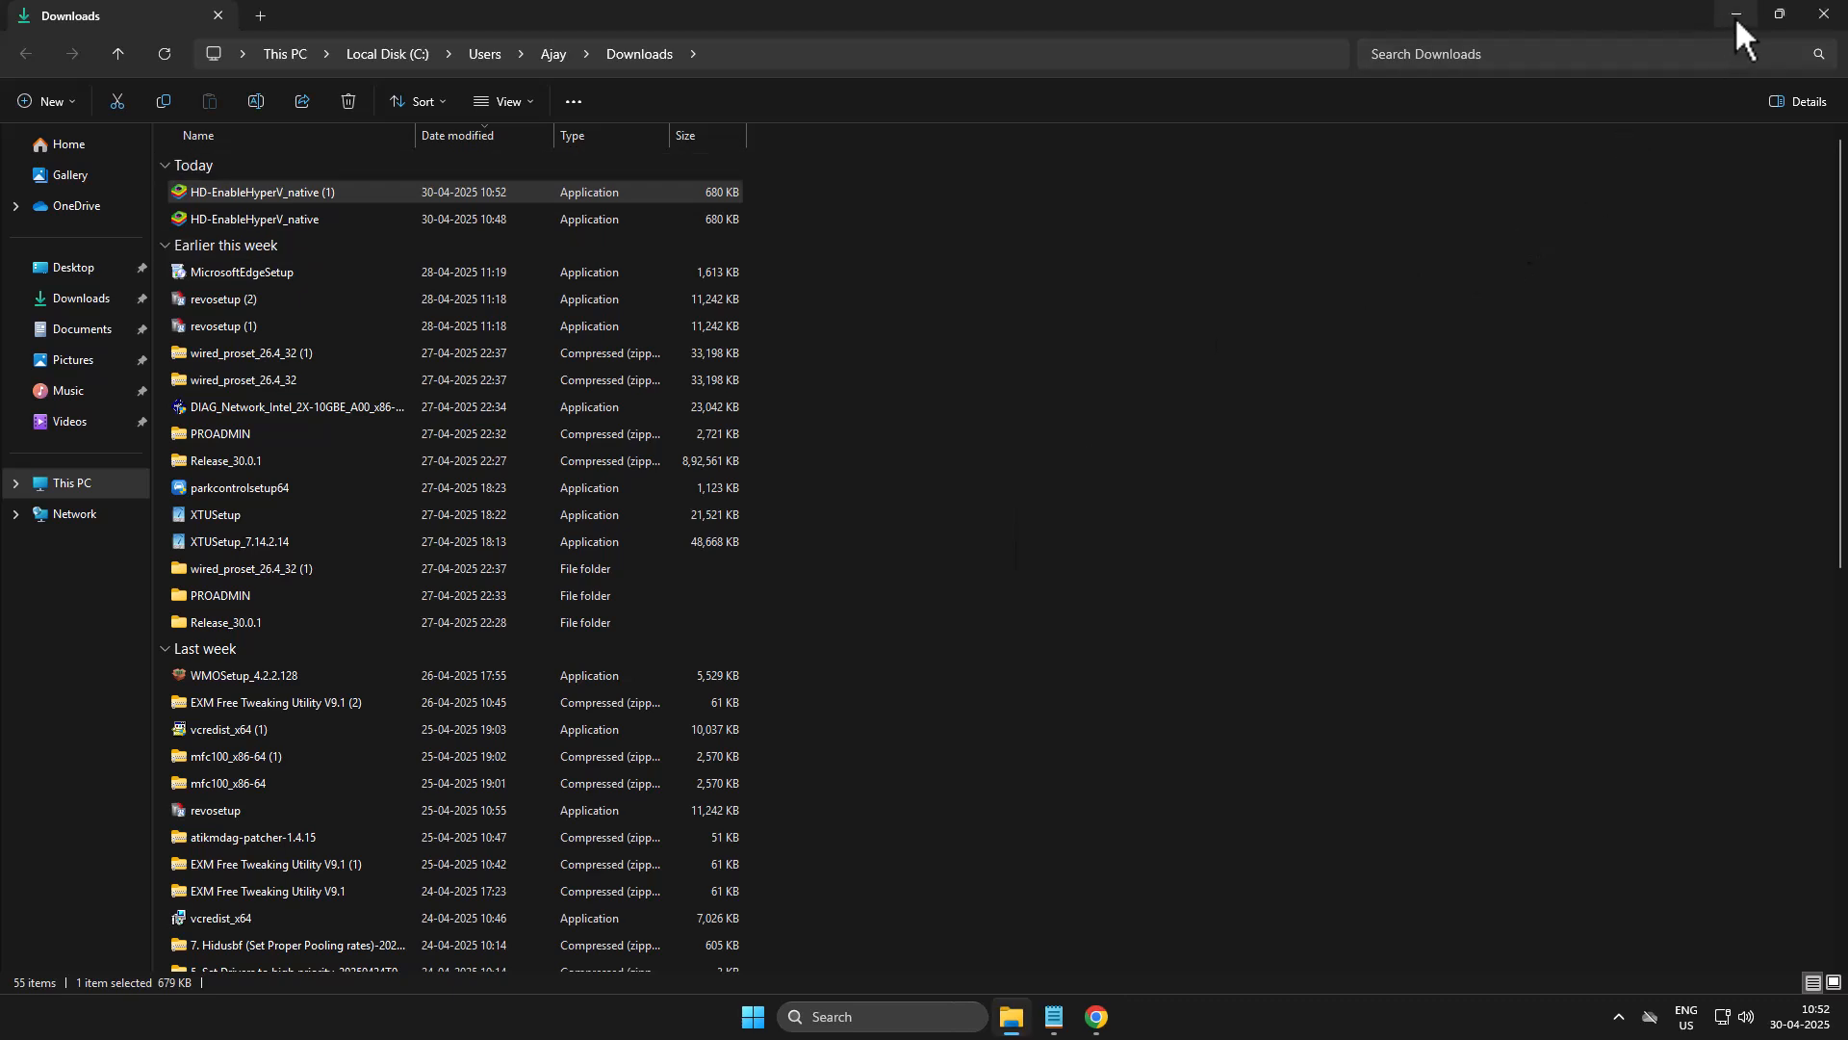
click(1735, 13)
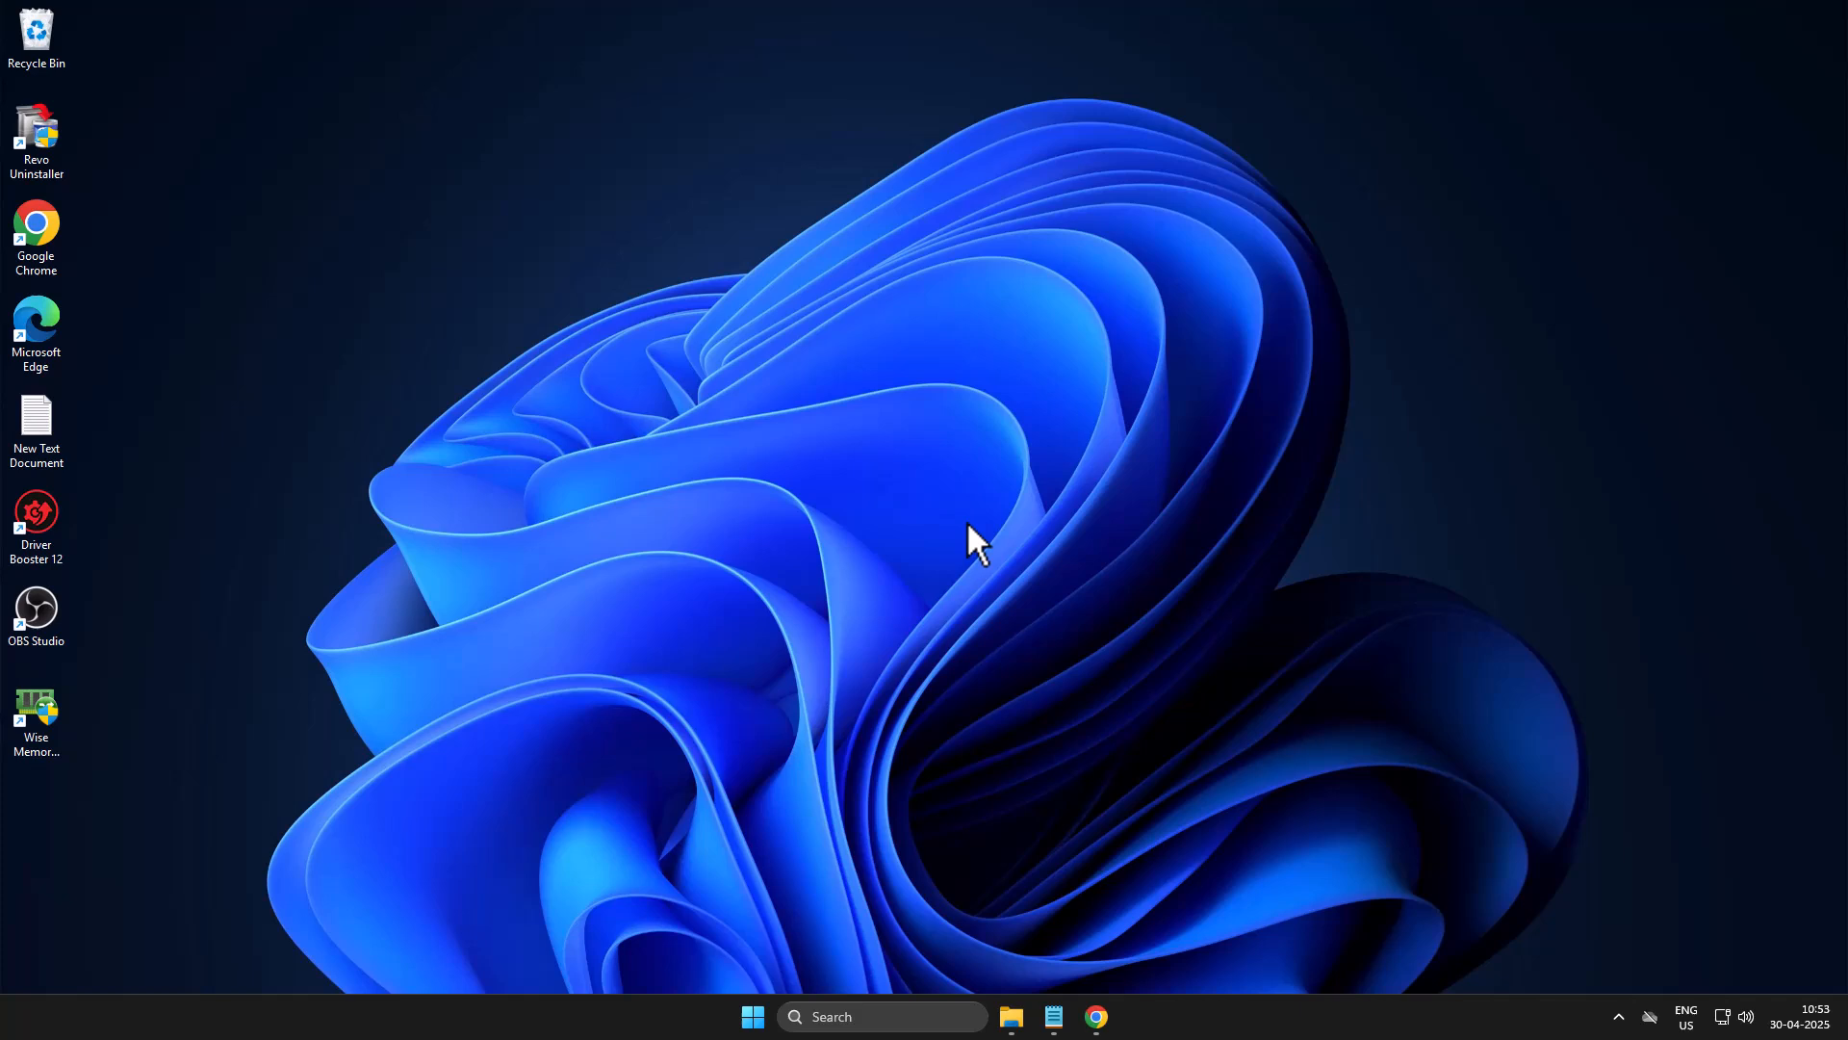
mouse_move(931, 624)
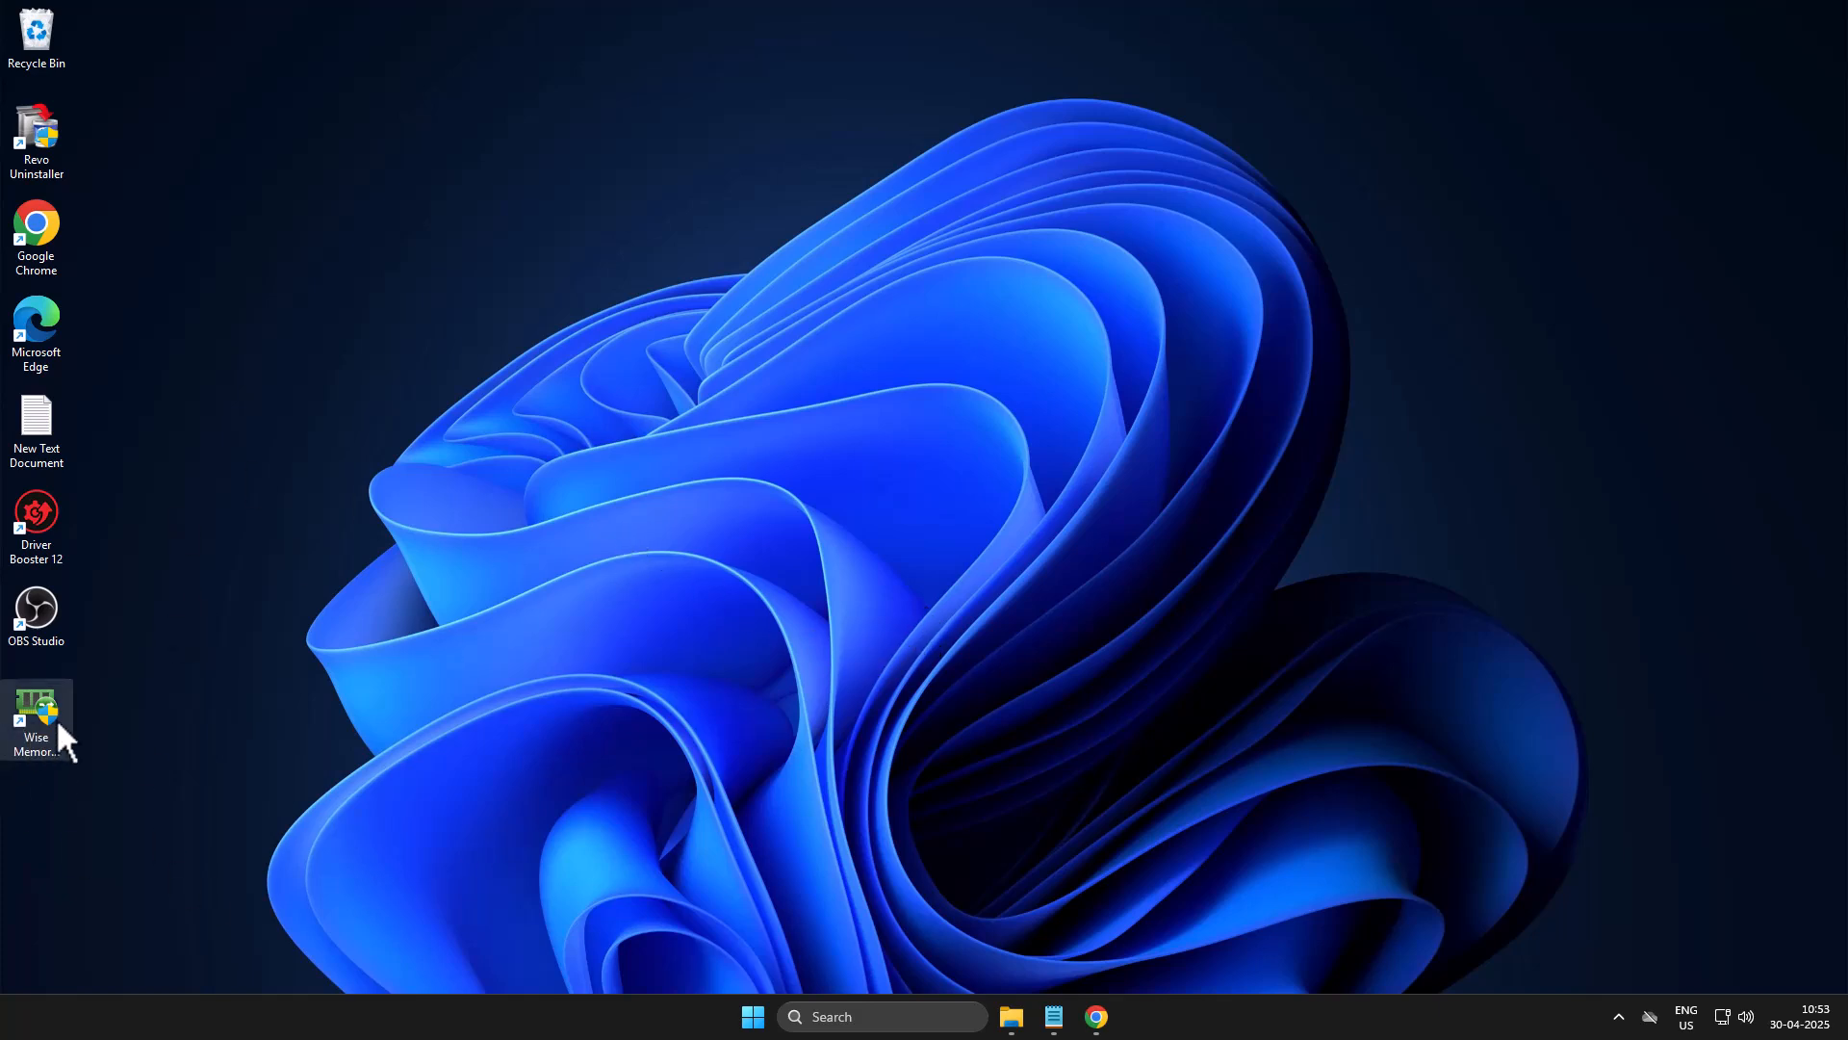
right_click(36, 703)
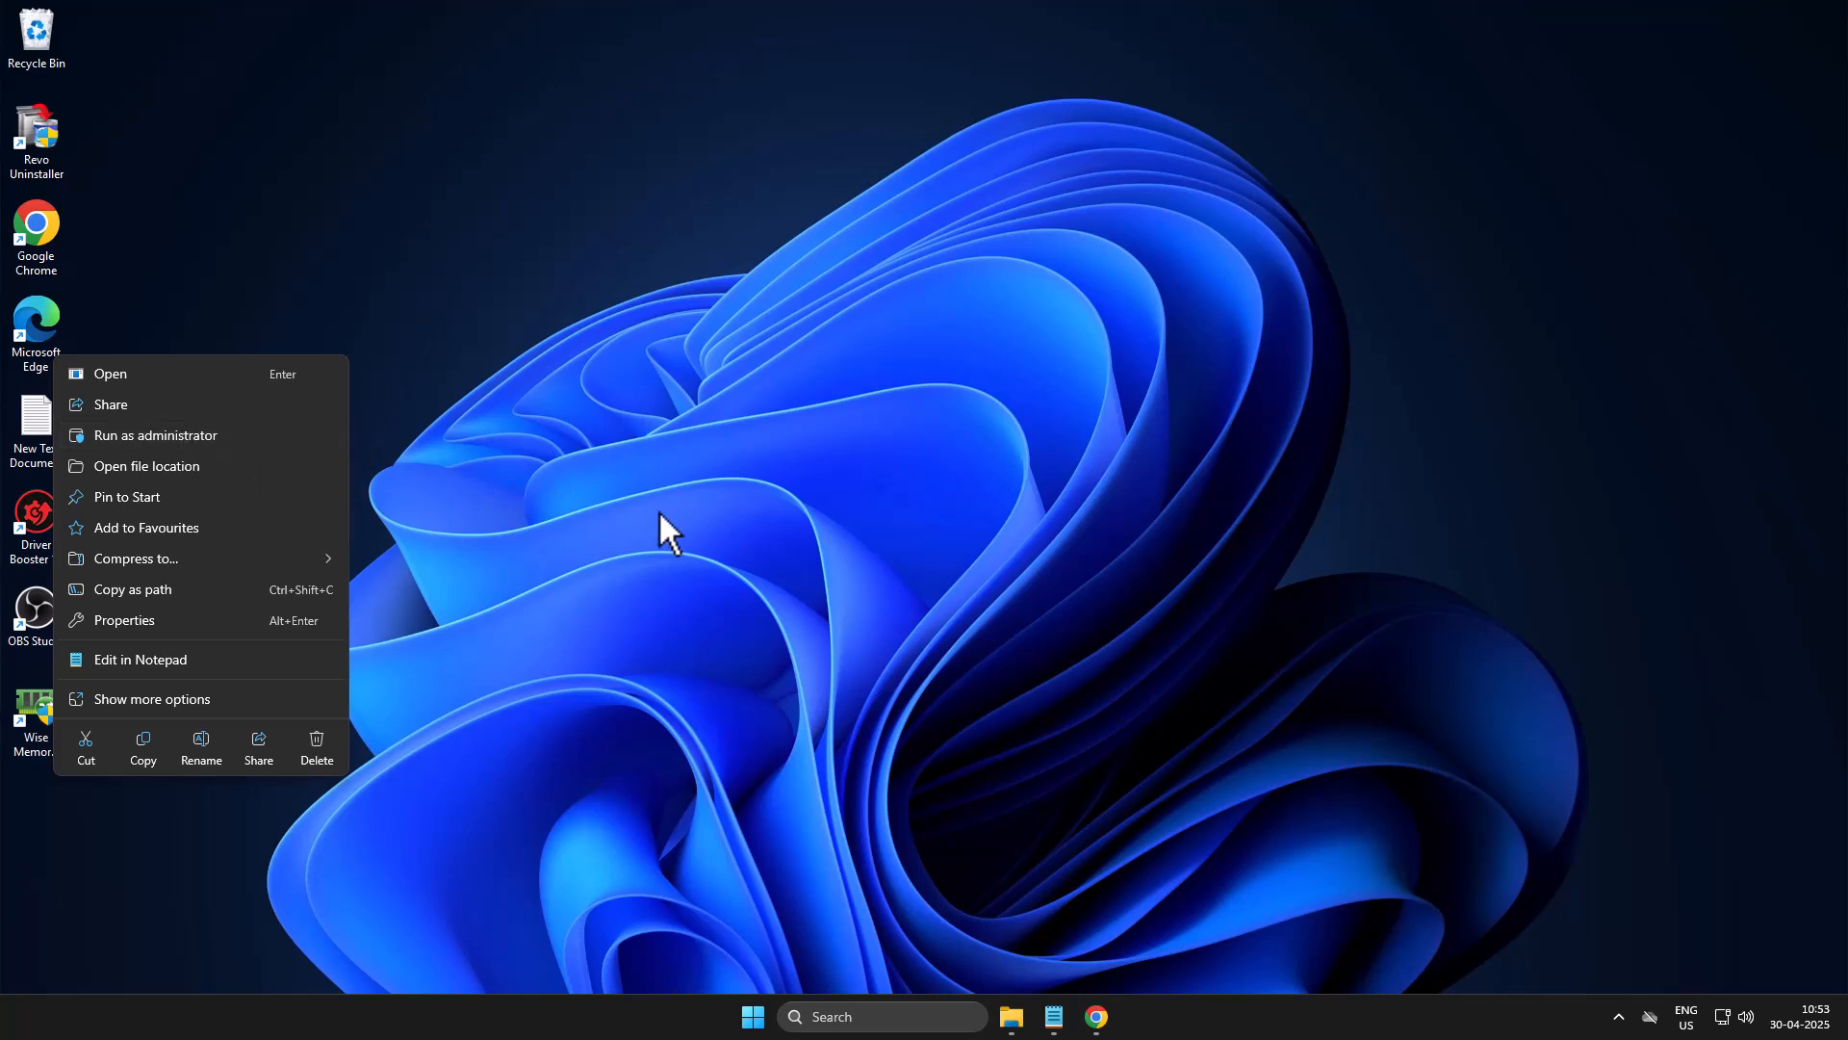
click(662, 532)
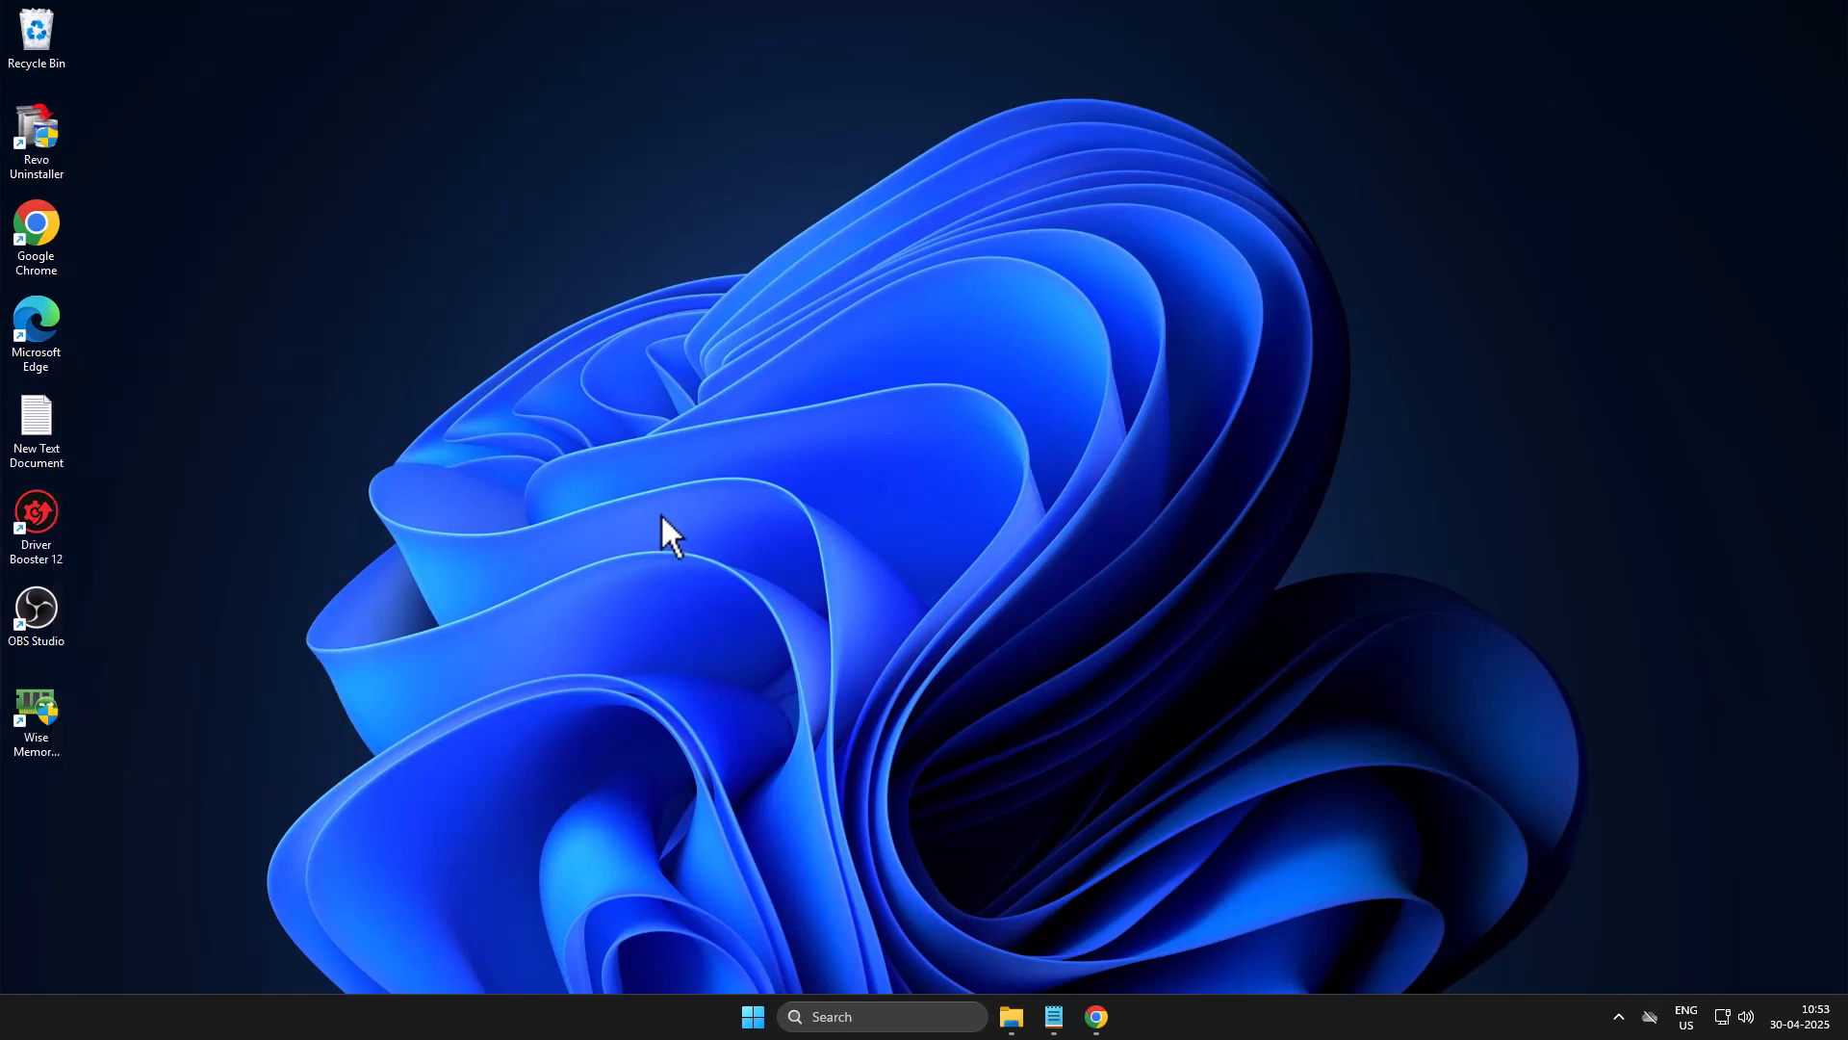